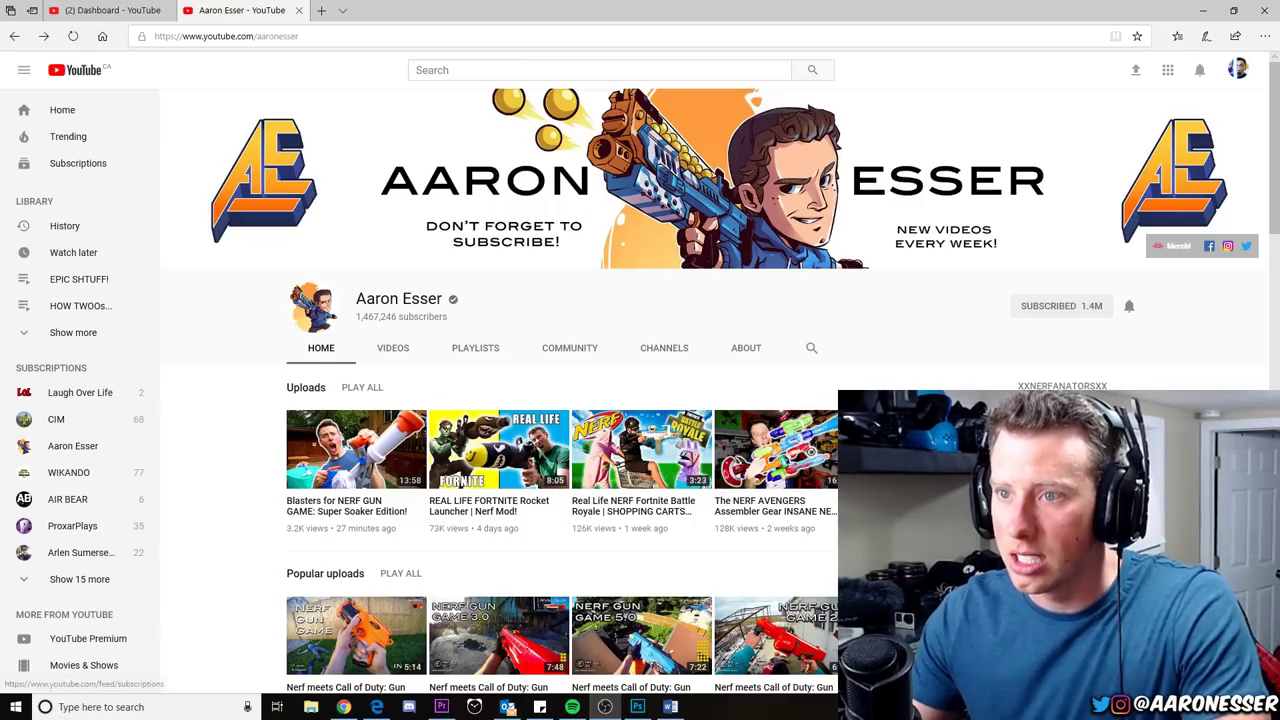
{"action": "left_click", "coordinate": [226, 36]}
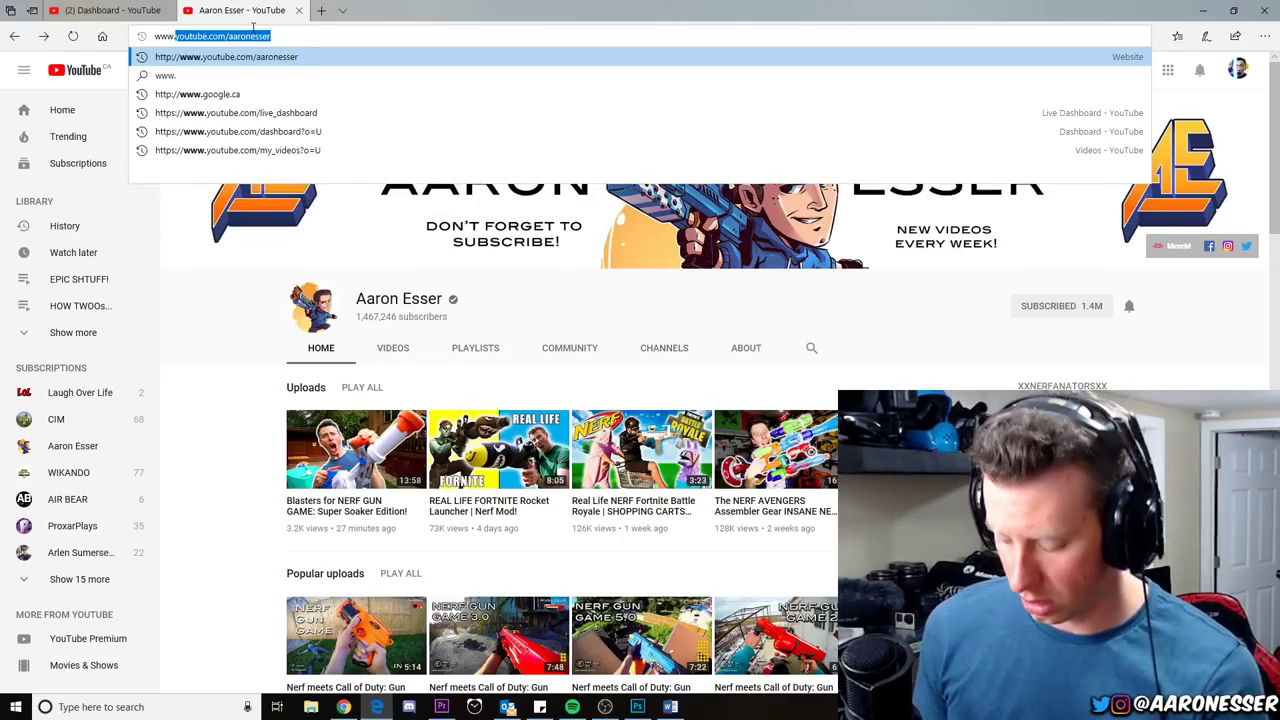
{"action": "type", "text": "www.kijiji.ca/h-ontario/9004"}
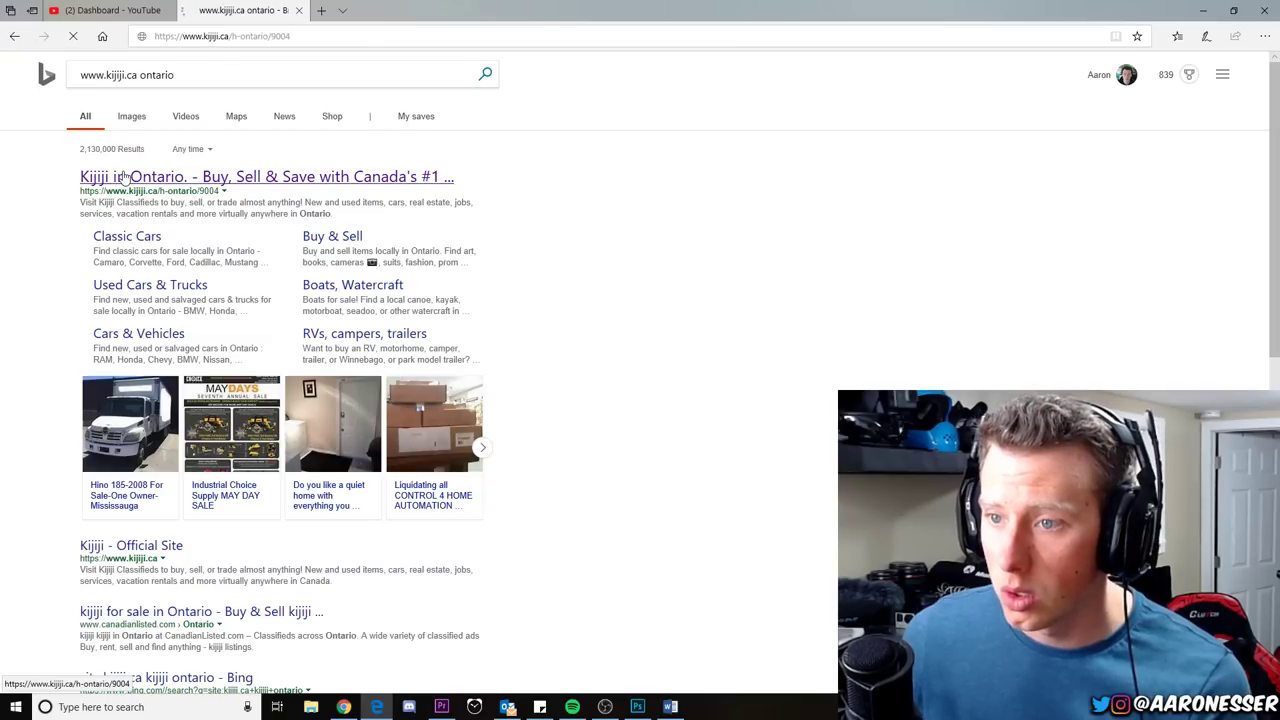
Search Kijiji Ontario for 'nerf guns' and scroll through the Toys & Games ads
{"action": "left_click", "coordinate": [265, 176]}
{"action": "type", "text": "nerf guns"}
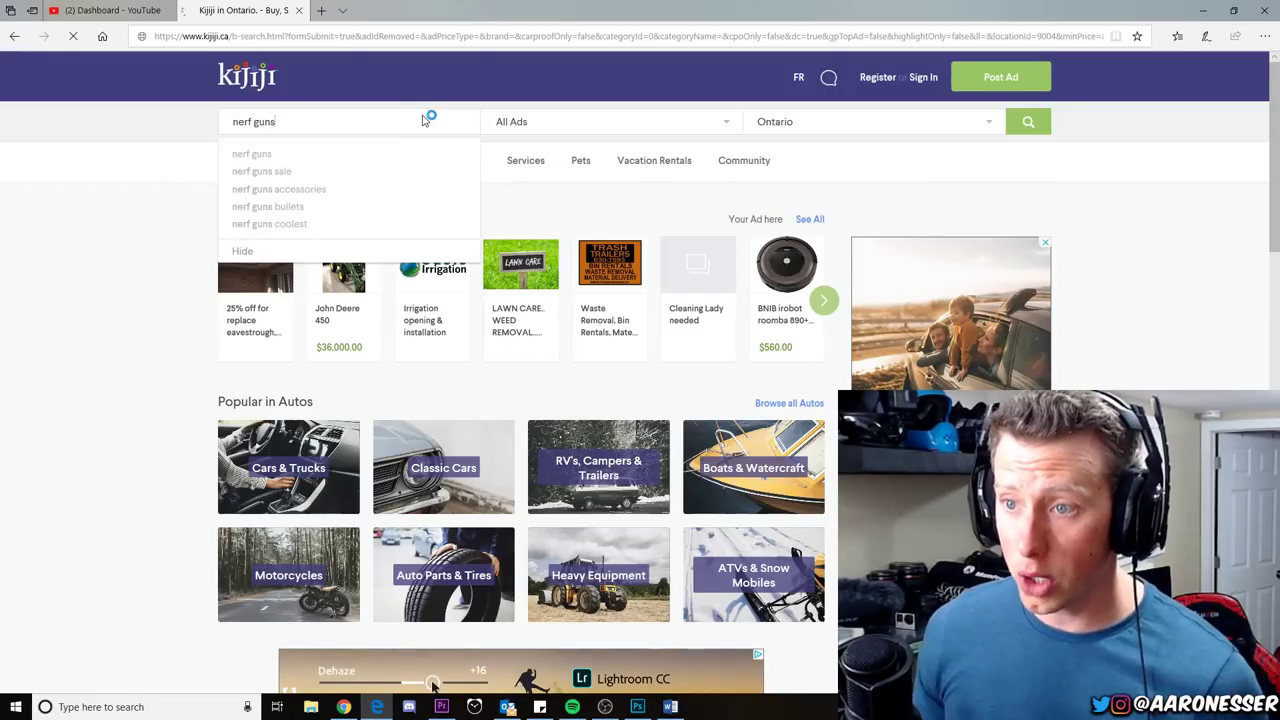
{"action": "left_click", "coordinate": [1028, 121]}
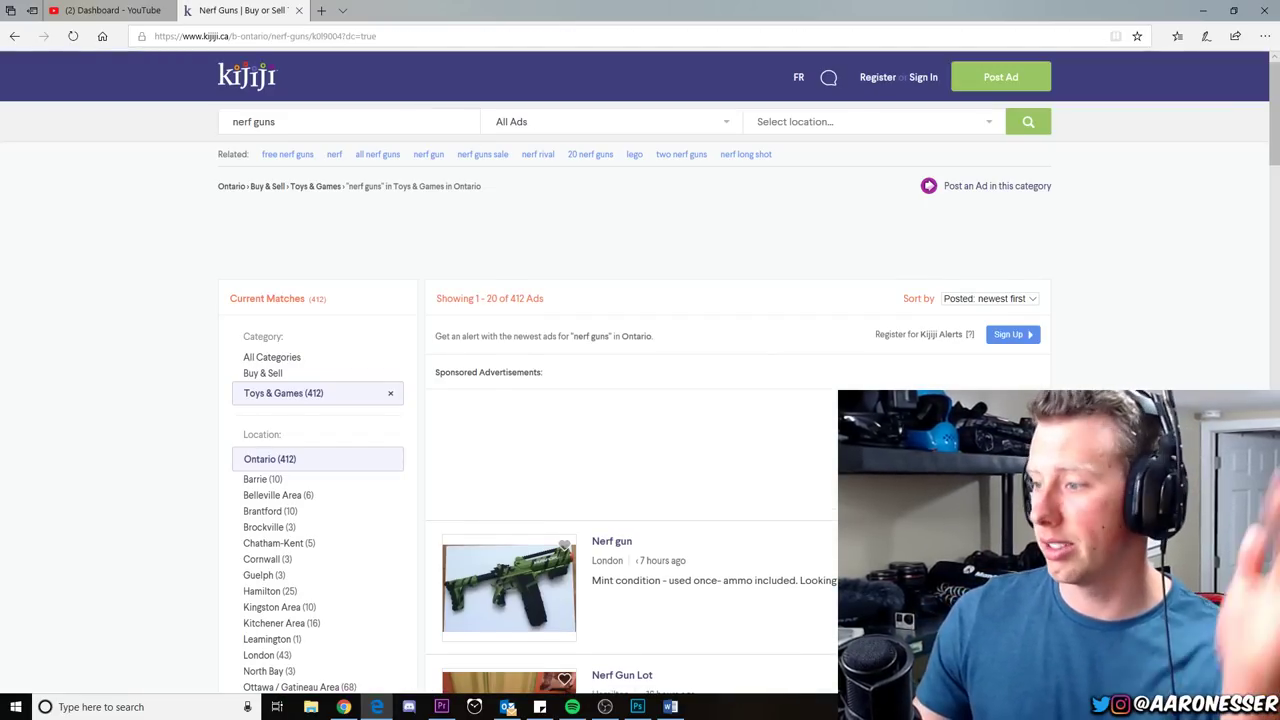
{"action": "scroll", "scroll_direction": "down", "scroll_amount": 3}
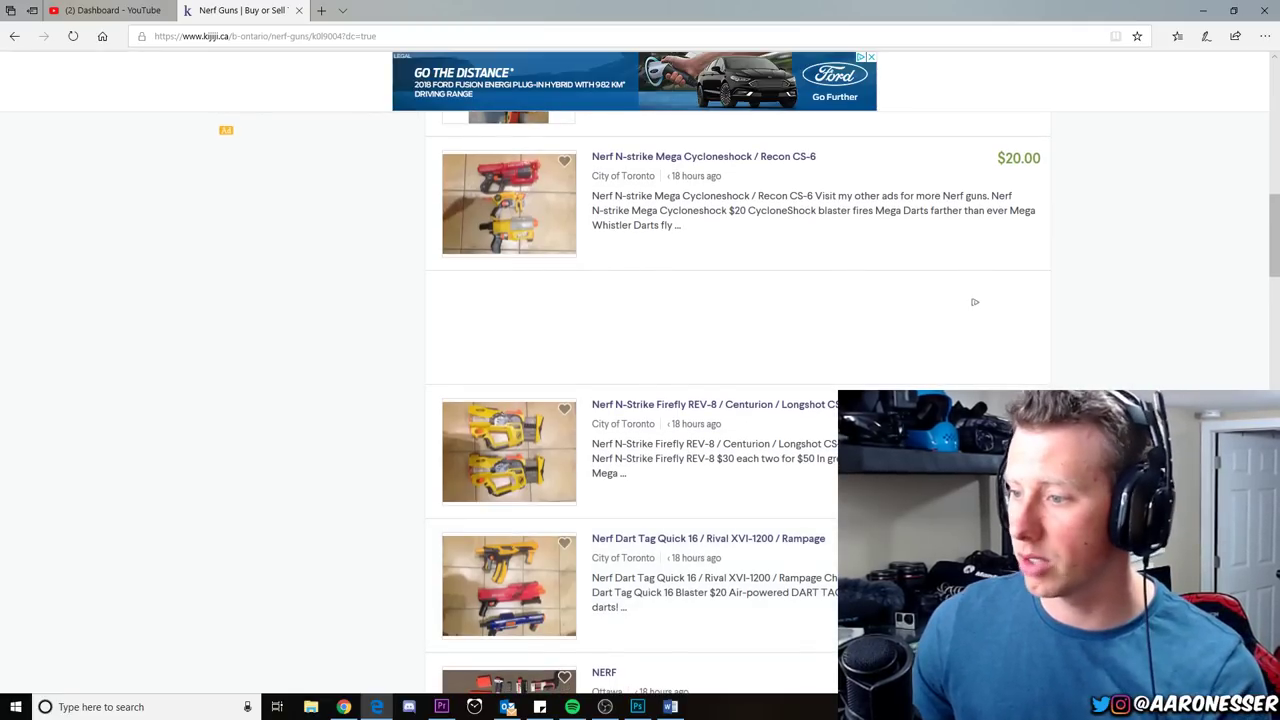
{"action": "scroll", "scroll_direction": "down", "scroll_amount": 3}
{"action": "type", "text": "www.craigslist.org/"}
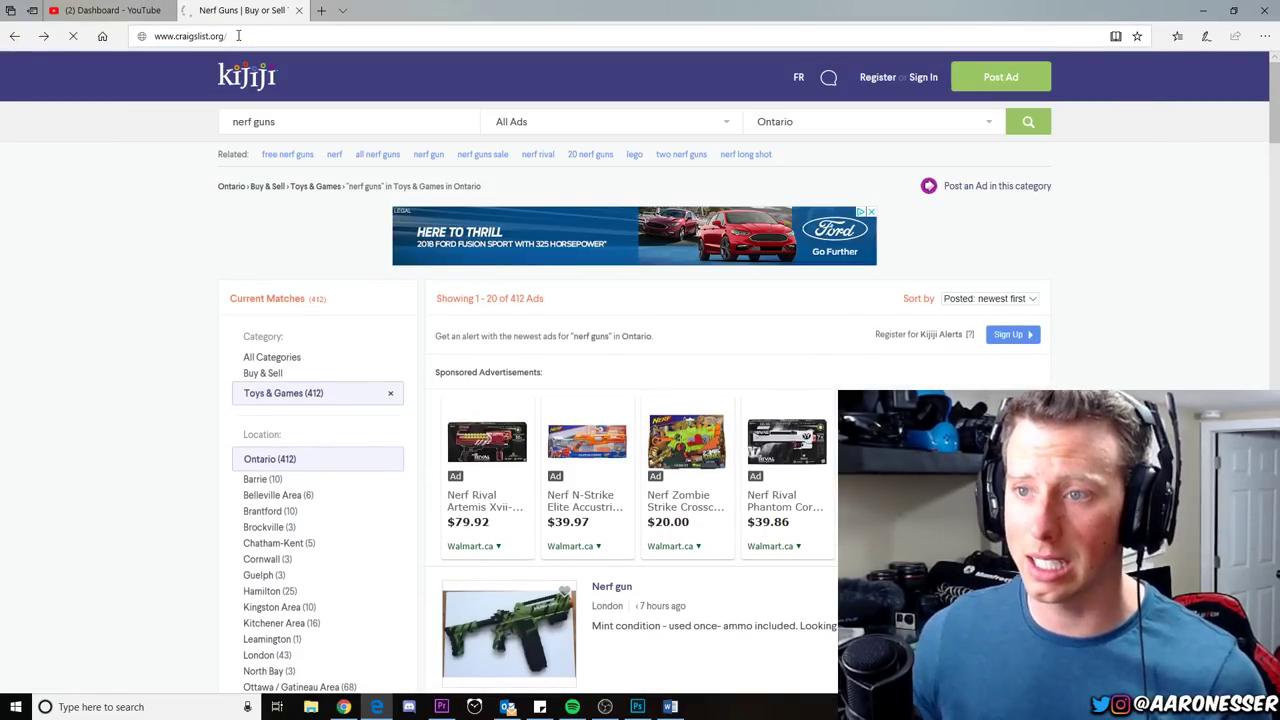
Go to Craigslist Sarnia and search for-sale listings for 'nerf'
{"action": "left_click", "coordinate": [200, 36]}
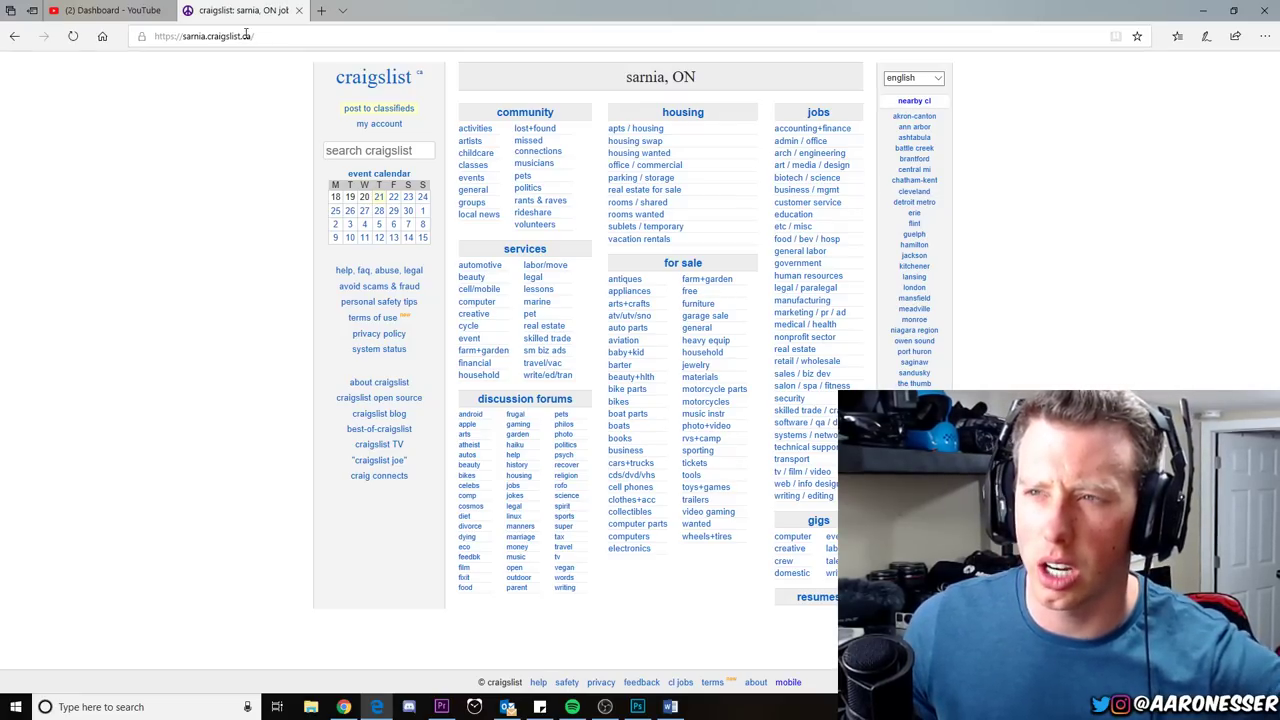
{"action": "left_click", "coordinate": [378, 150]}
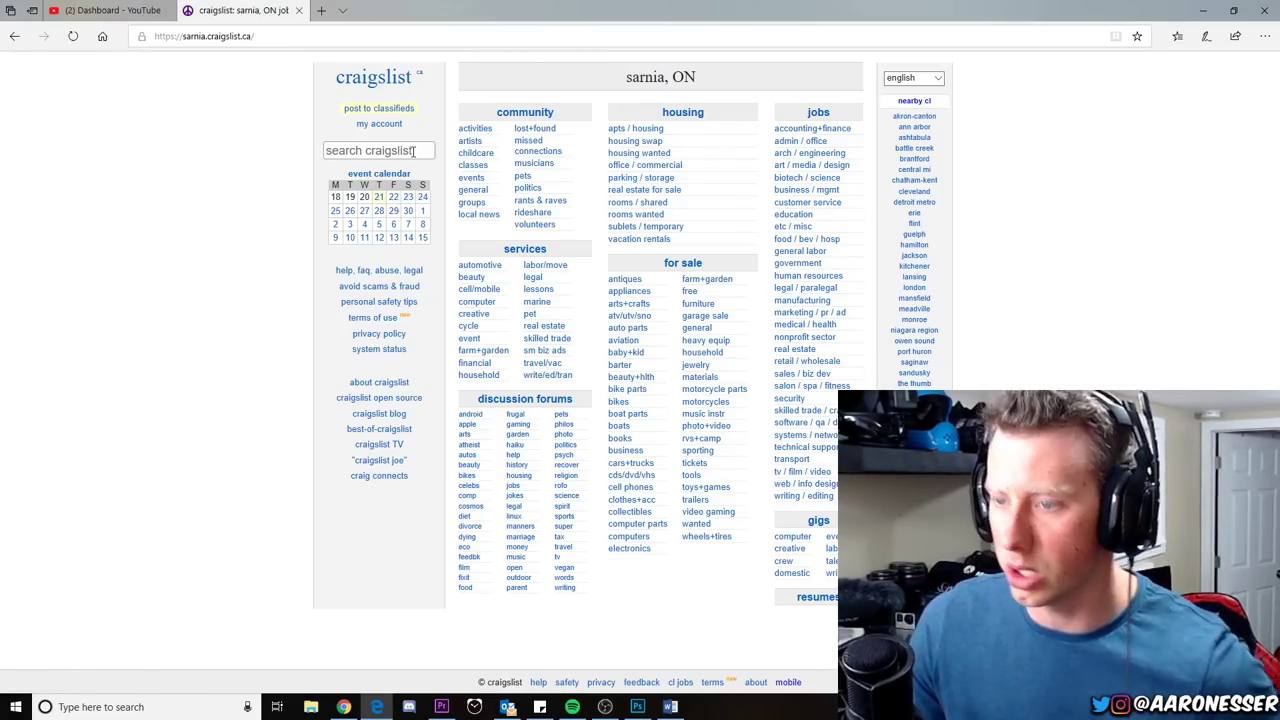
{"action": "type", "text": "nerf"}
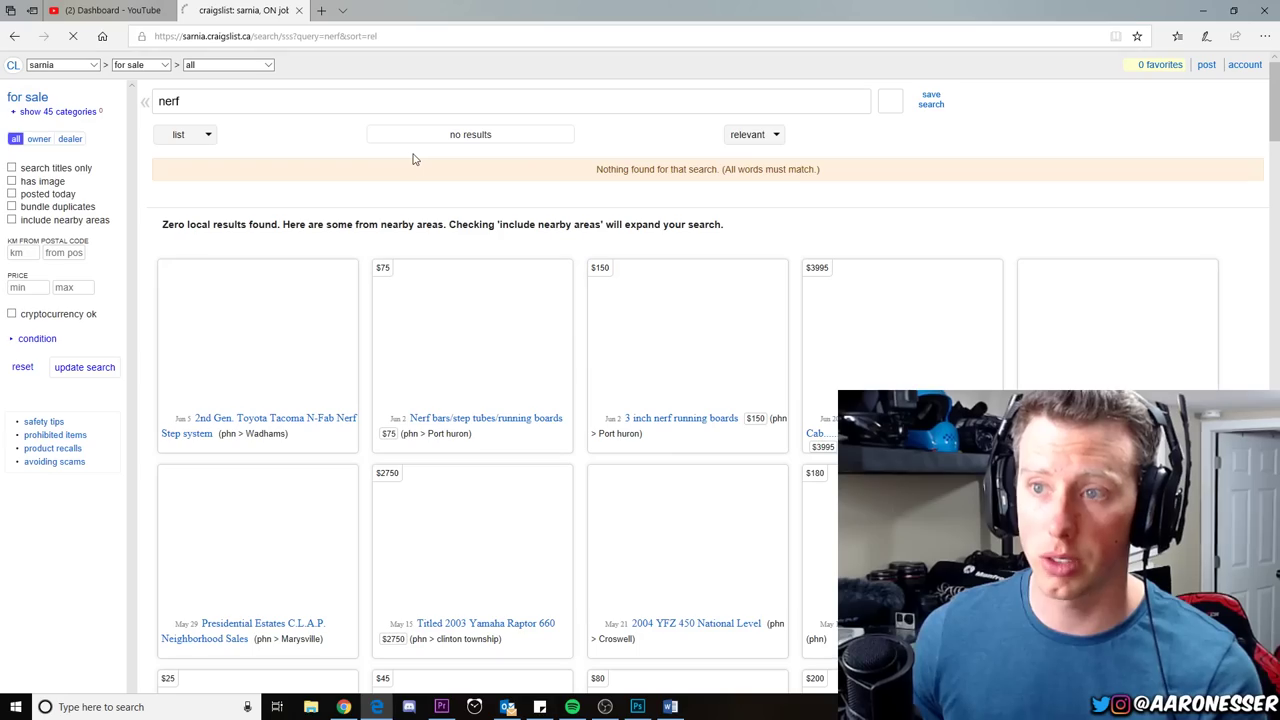
View the nearby-area nerf results as a gallery and scroll through them
{"action": "left_click", "coordinate": [889, 100]}
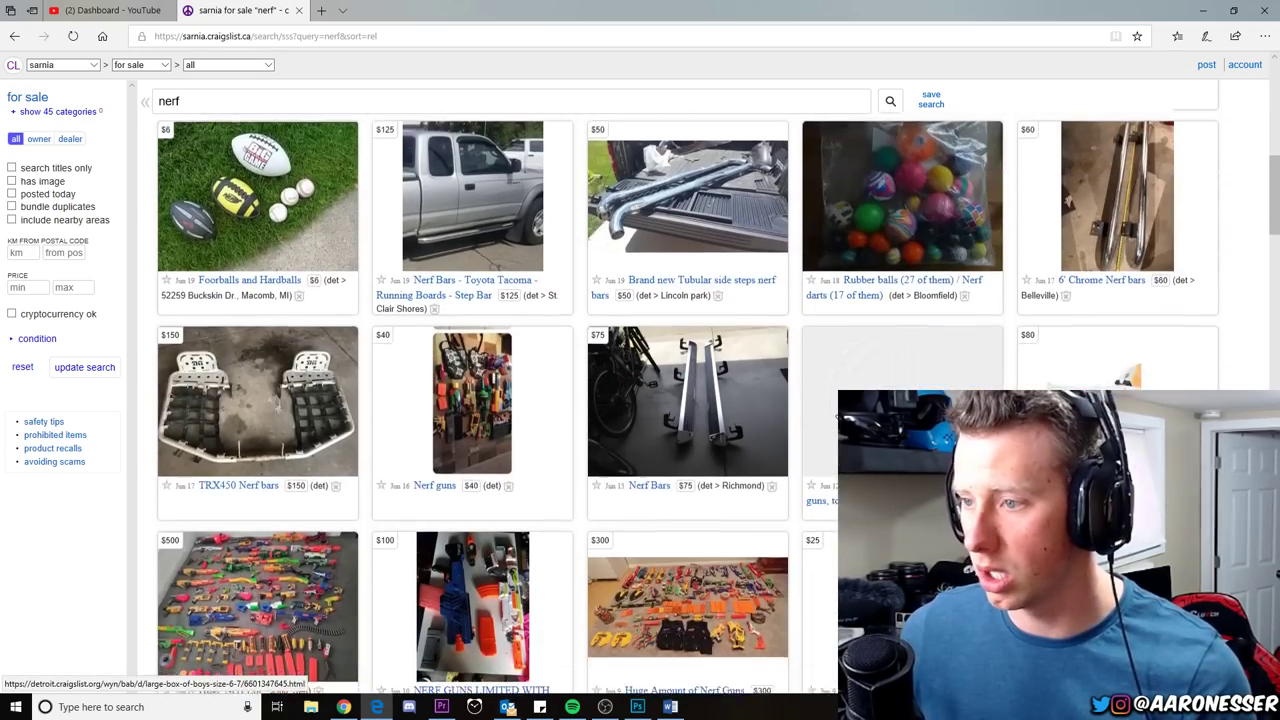
{"action": "scroll", "scroll_direction": "down", "scroll_amount": 3}
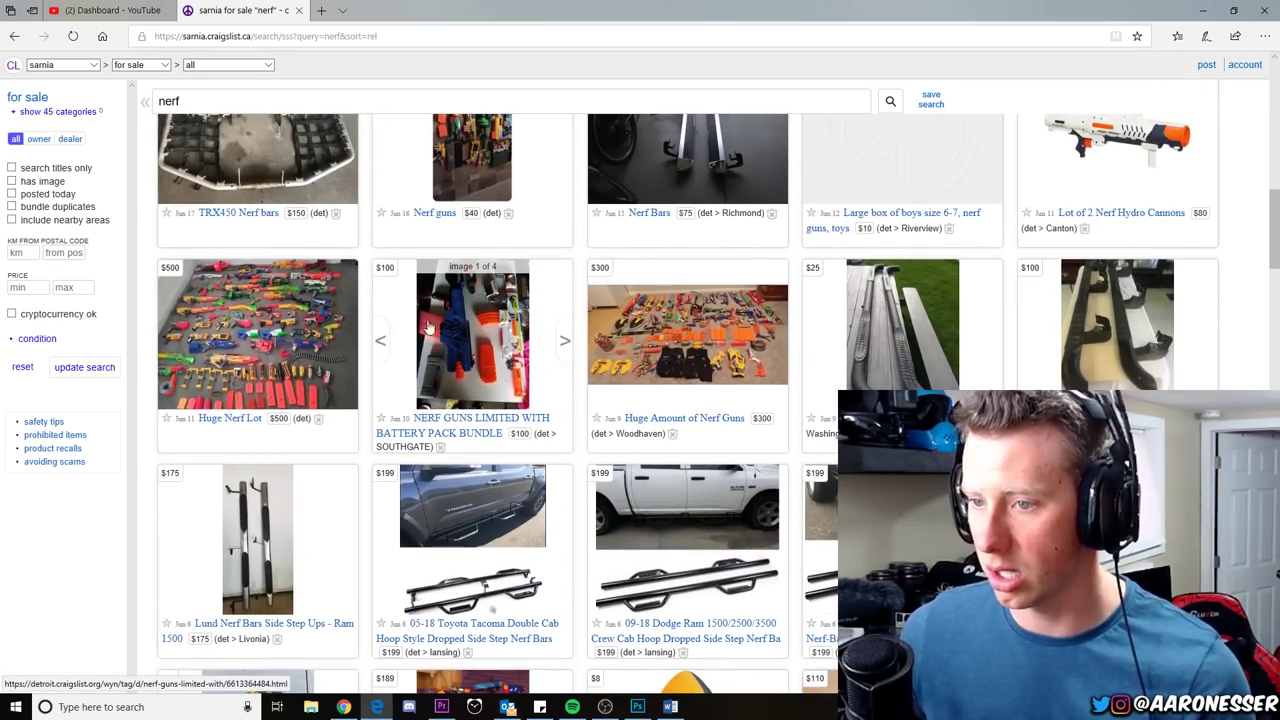
{"action": "mouse_move", "coordinate": [1167, 283]}
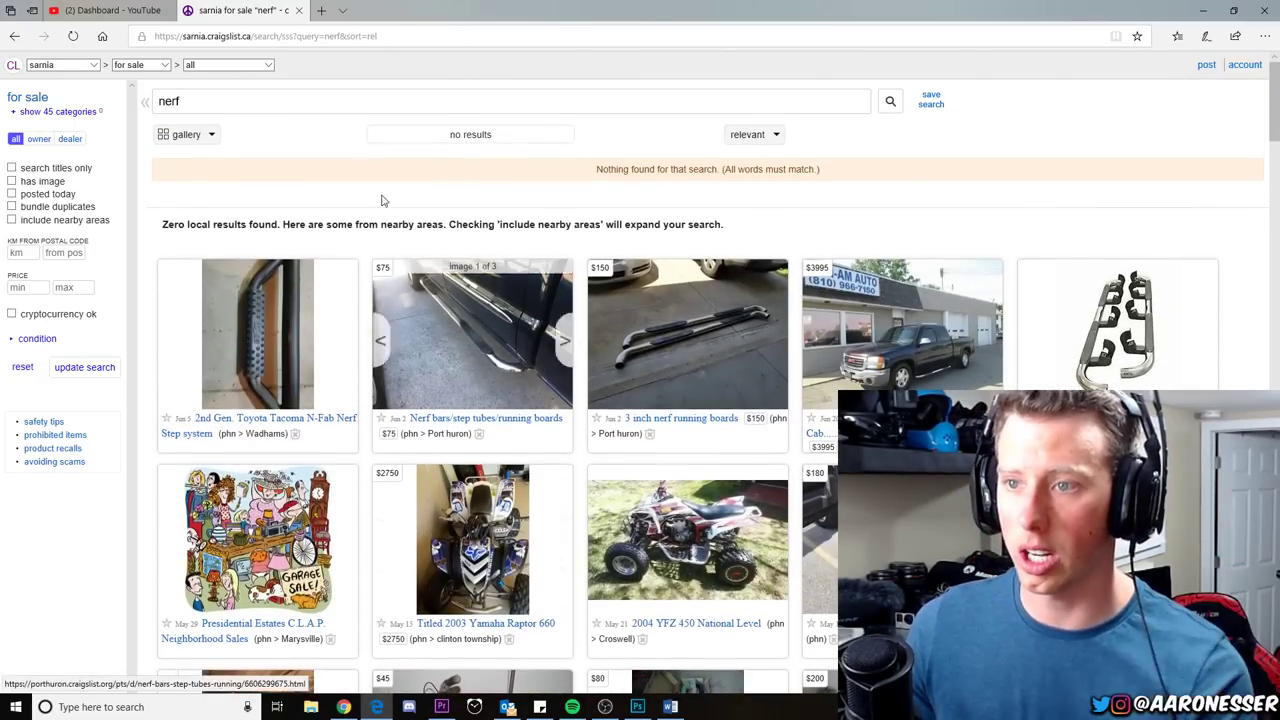
{"action": "left_click", "coordinate": [265, 36]}
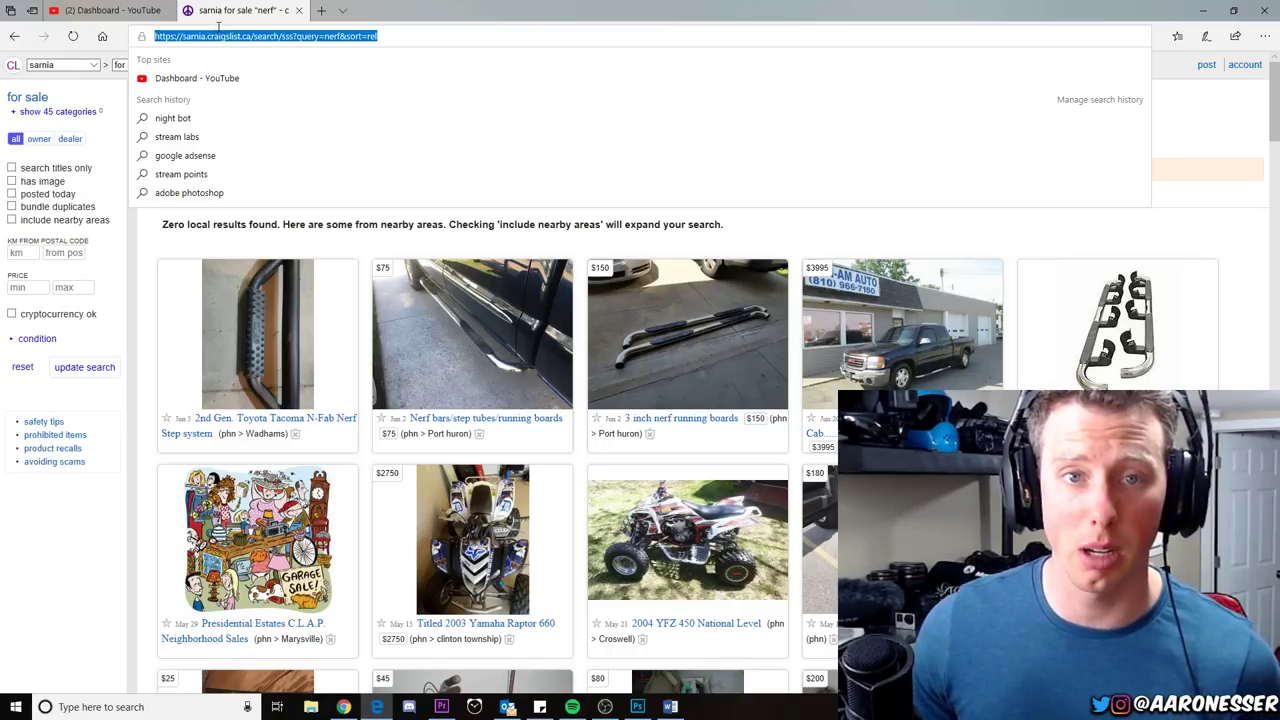
Open amazon.com/shop/aaronesser and scroll through the Nerf Gun Game idea lists
{"action": "type", "text": "w"}
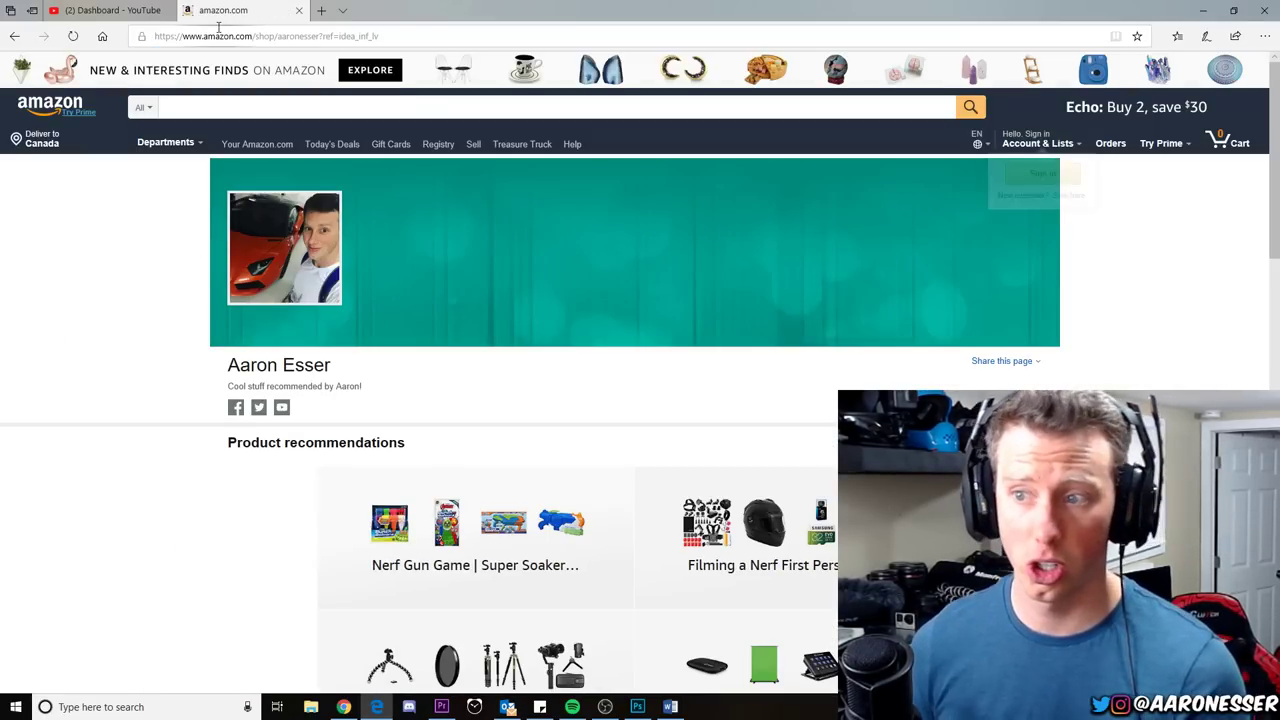
{"action": "mouse_move", "coordinate": [1037, 143]}
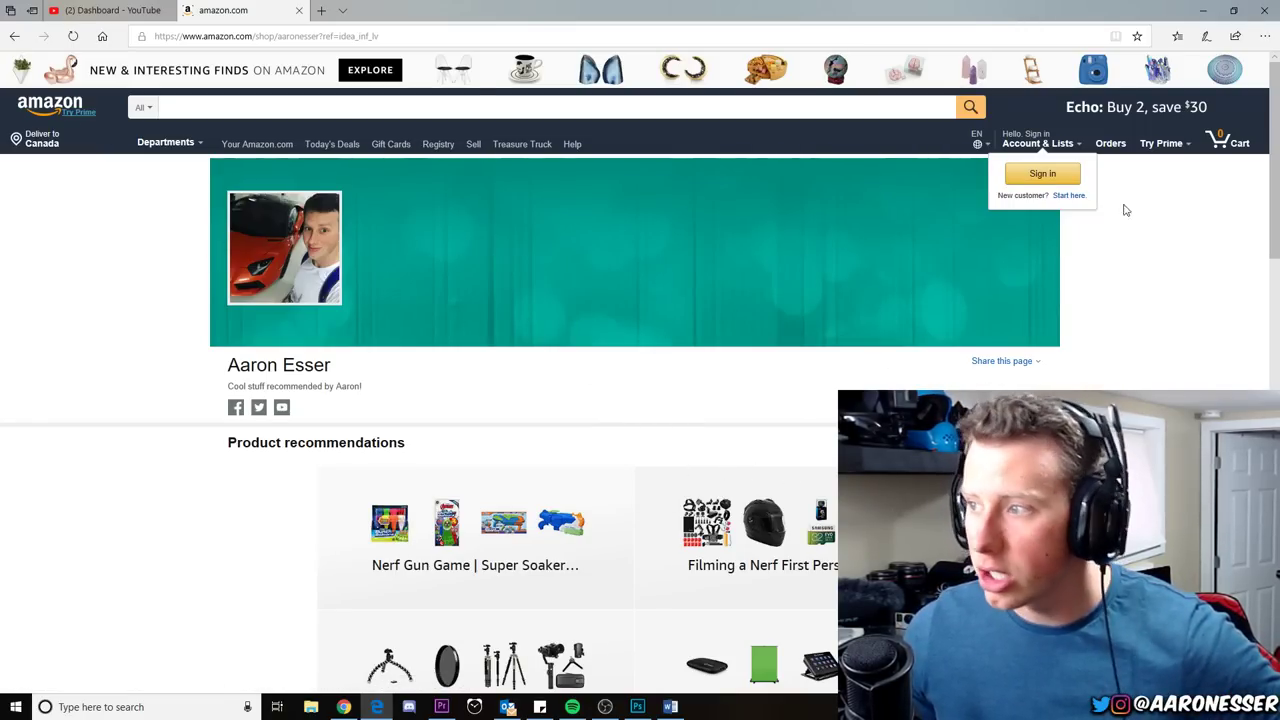
{"action": "scroll", "scroll_direction": "down", "scroll_amount": 3}
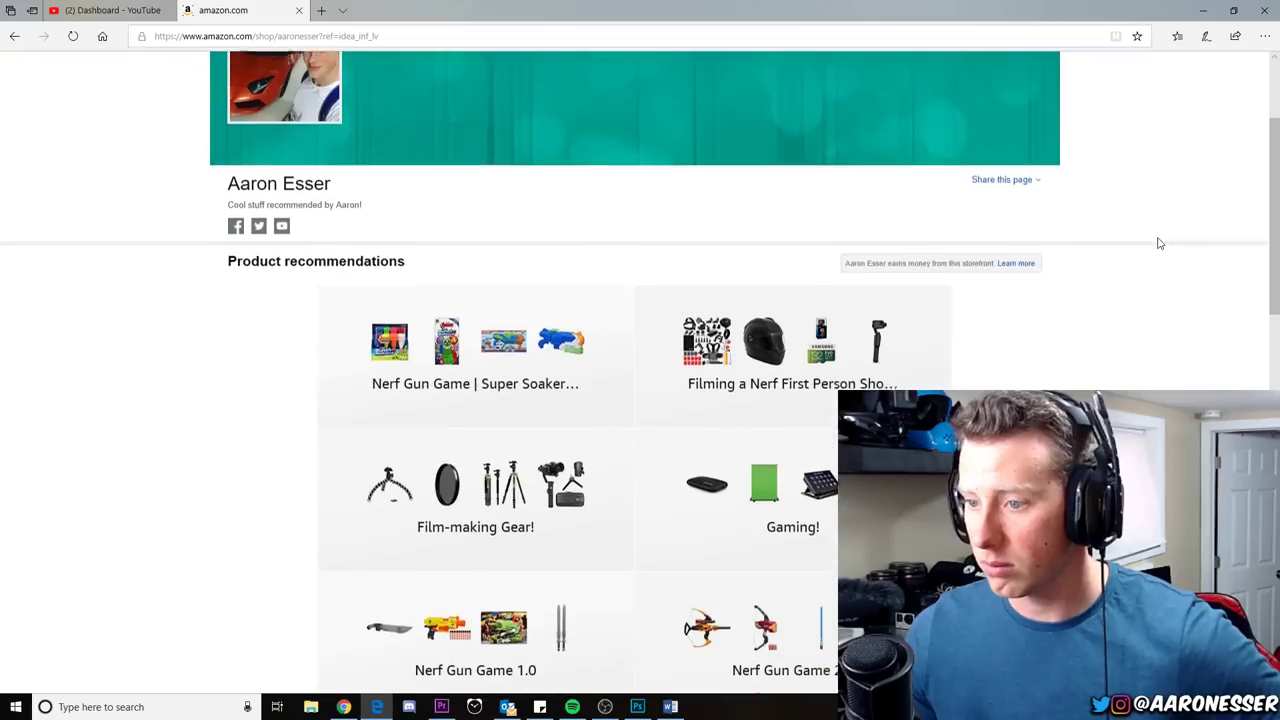
{"action": "scroll", "scroll_direction": "down", "scroll_amount": 3}
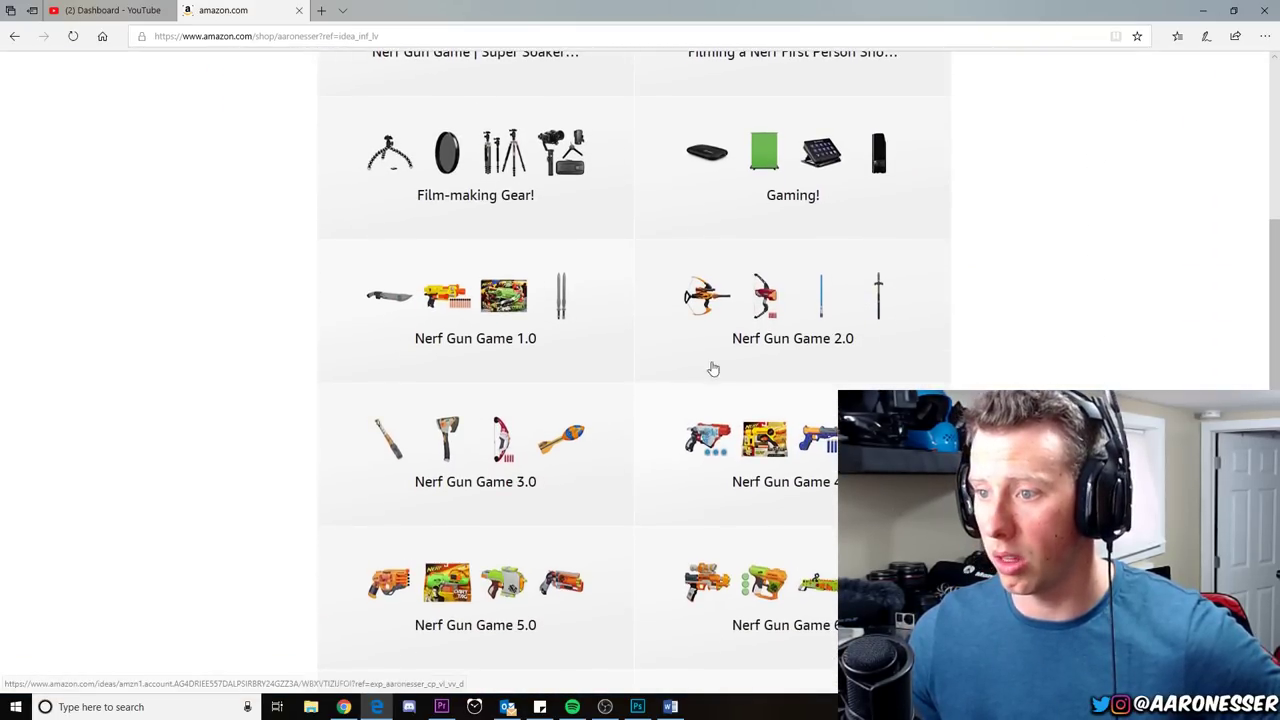
{"action": "scroll", "scroll_direction": "down", "scroll_amount": 3}
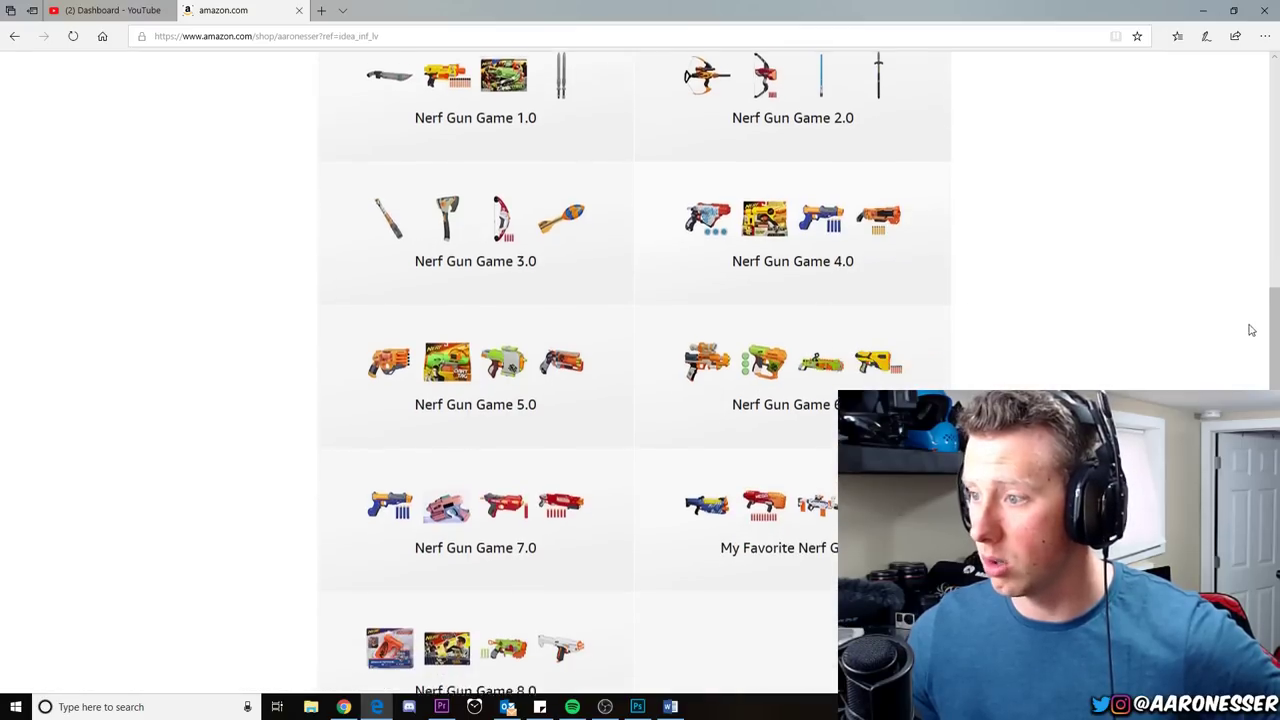
{"action": "scroll", "scroll_direction": "down", "scroll_amount": 3}
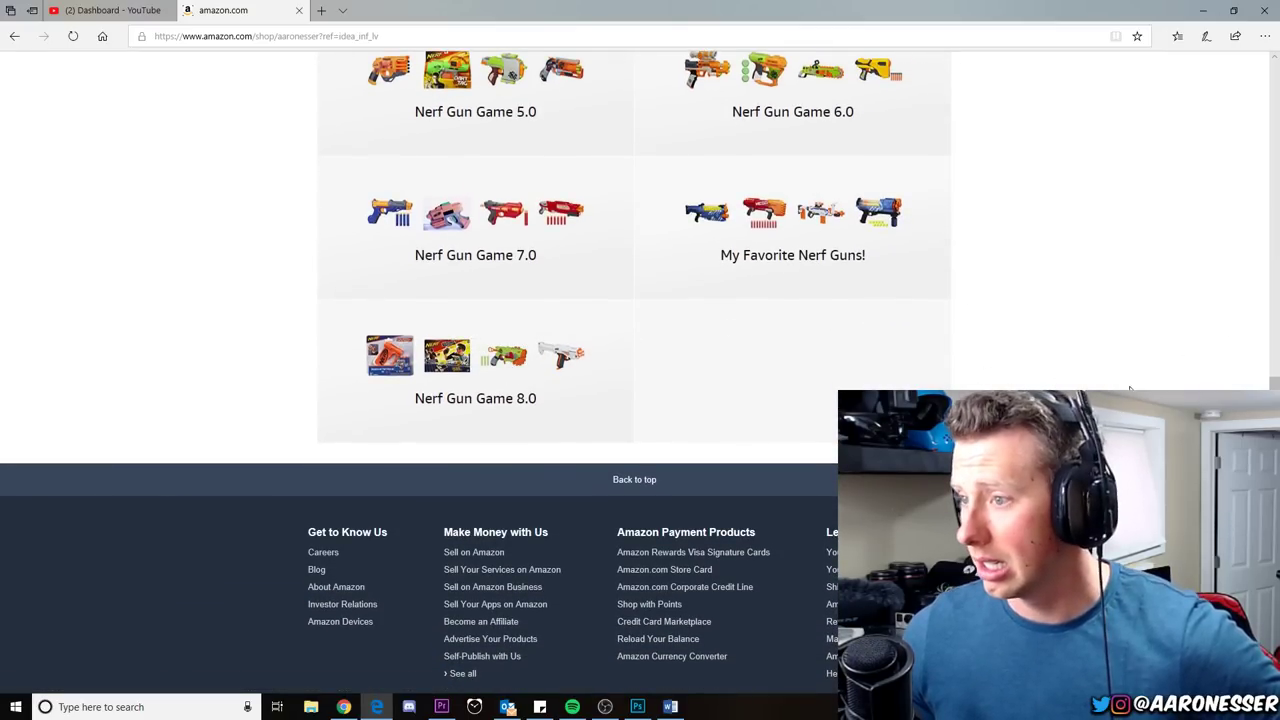
{"action": "scroll", "scroll_direction": "up", "scroll_amount": 3}
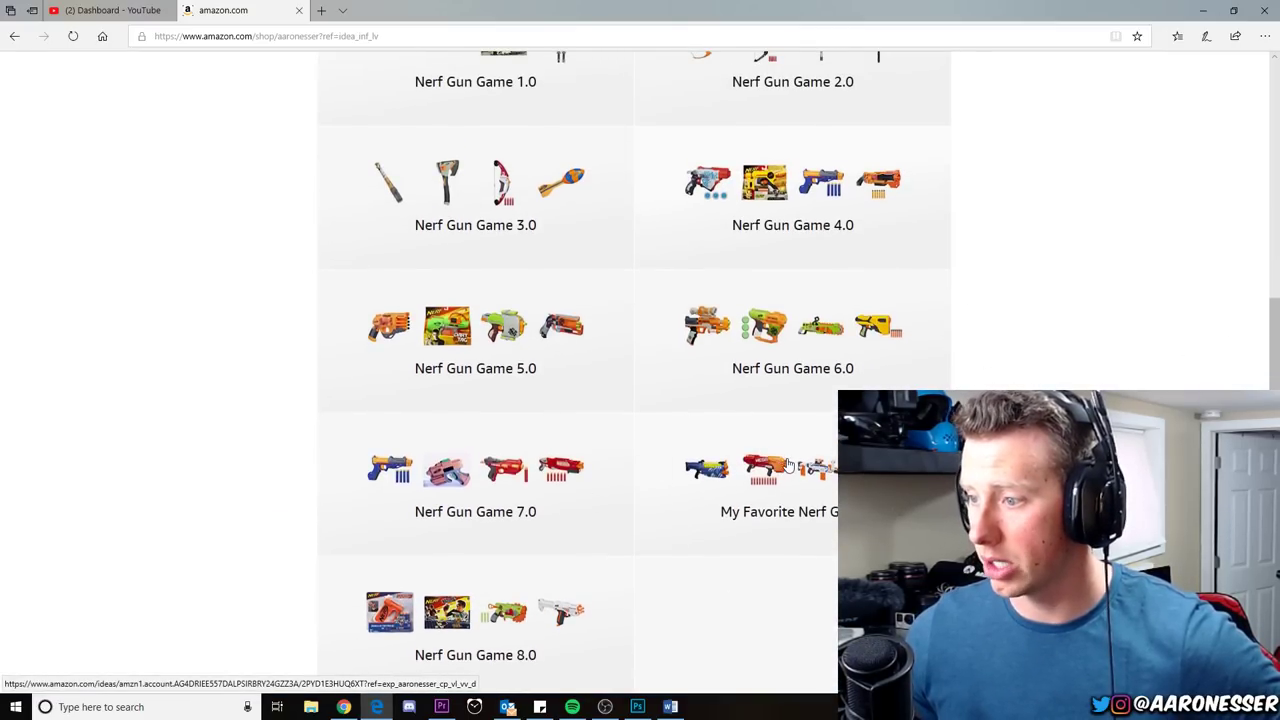
Return to Aaron Esser's storefront from My Favorite Nerf Guns! and scroll its lists
{"action": "left_click", "coordinate": [777, 511]}
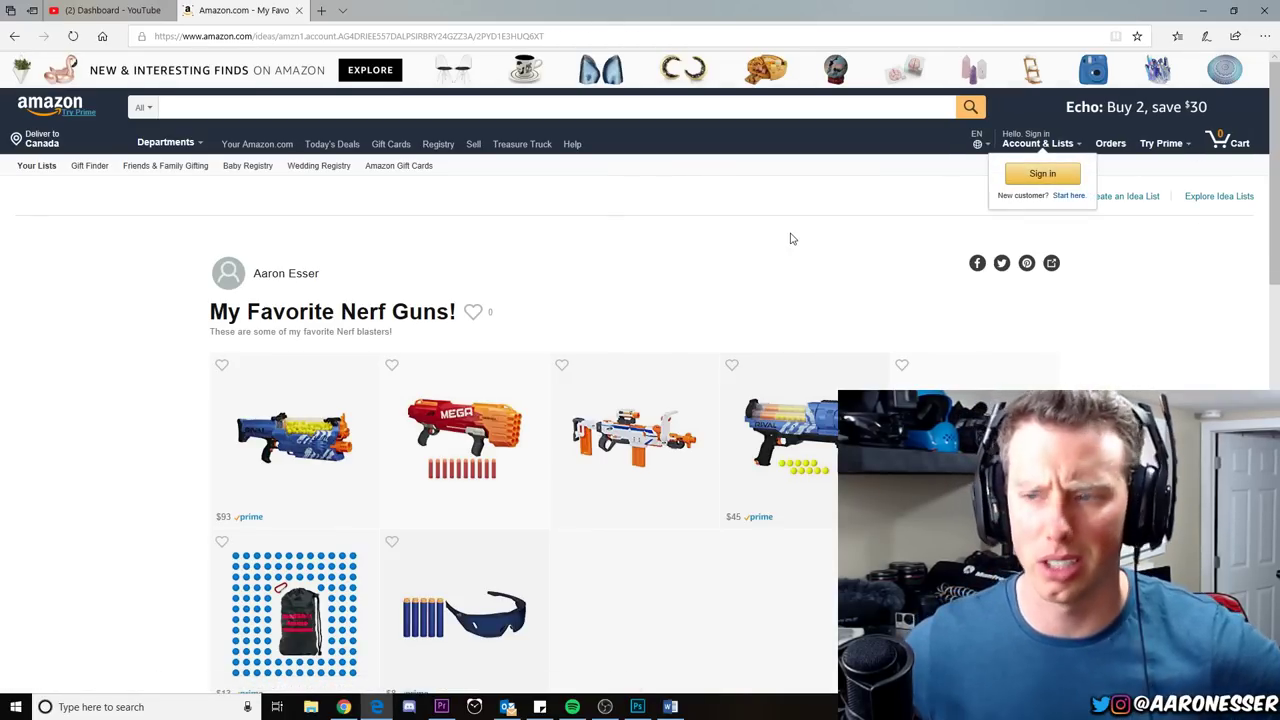
{"action": "scroll", "scroll_direction": "down", "scroll_amount": 3}
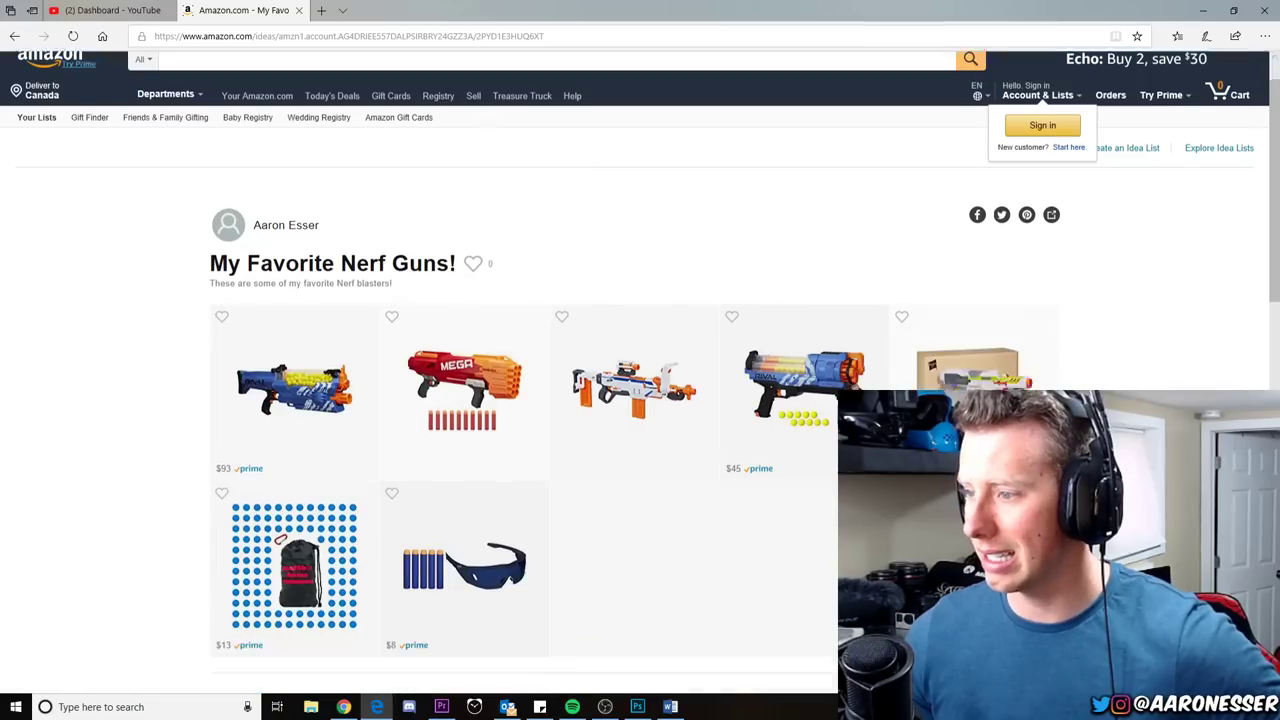
{"action": "scroll", "scroll_direction": "down", "scroll_amount": 3}
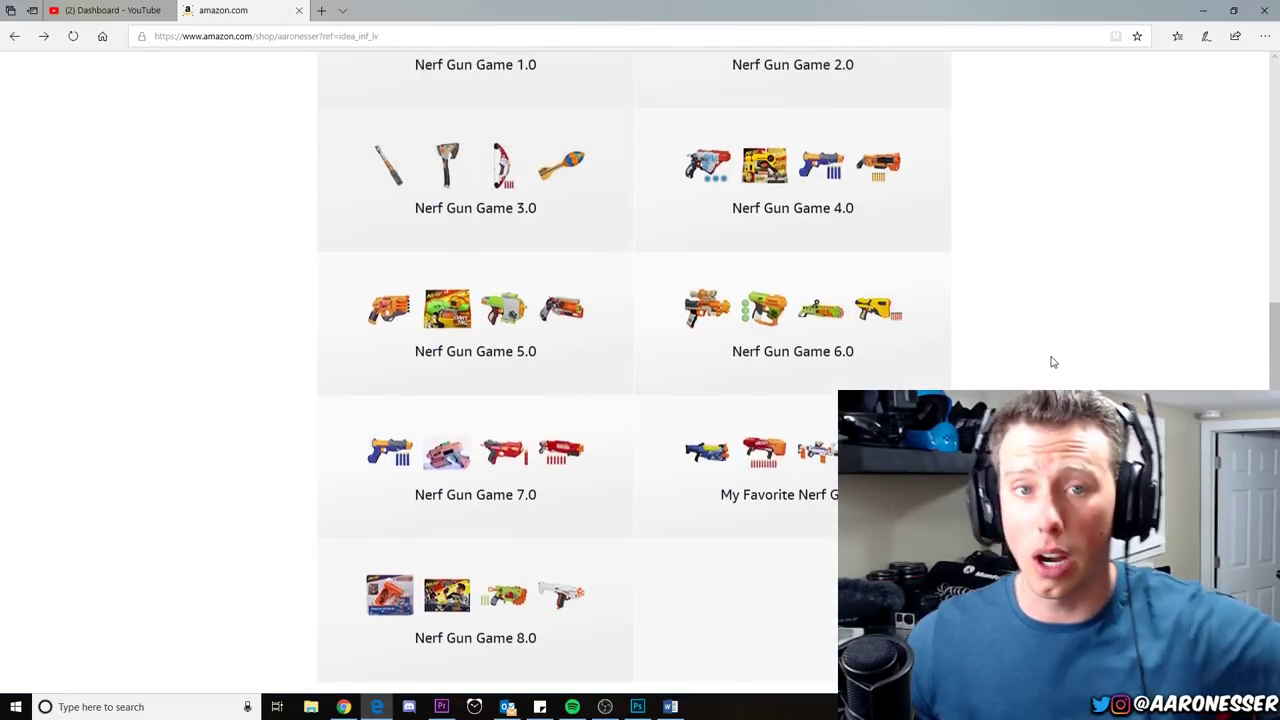
{"action": "scroll", "scroll_direction": "down", "scroll_amount": 3}
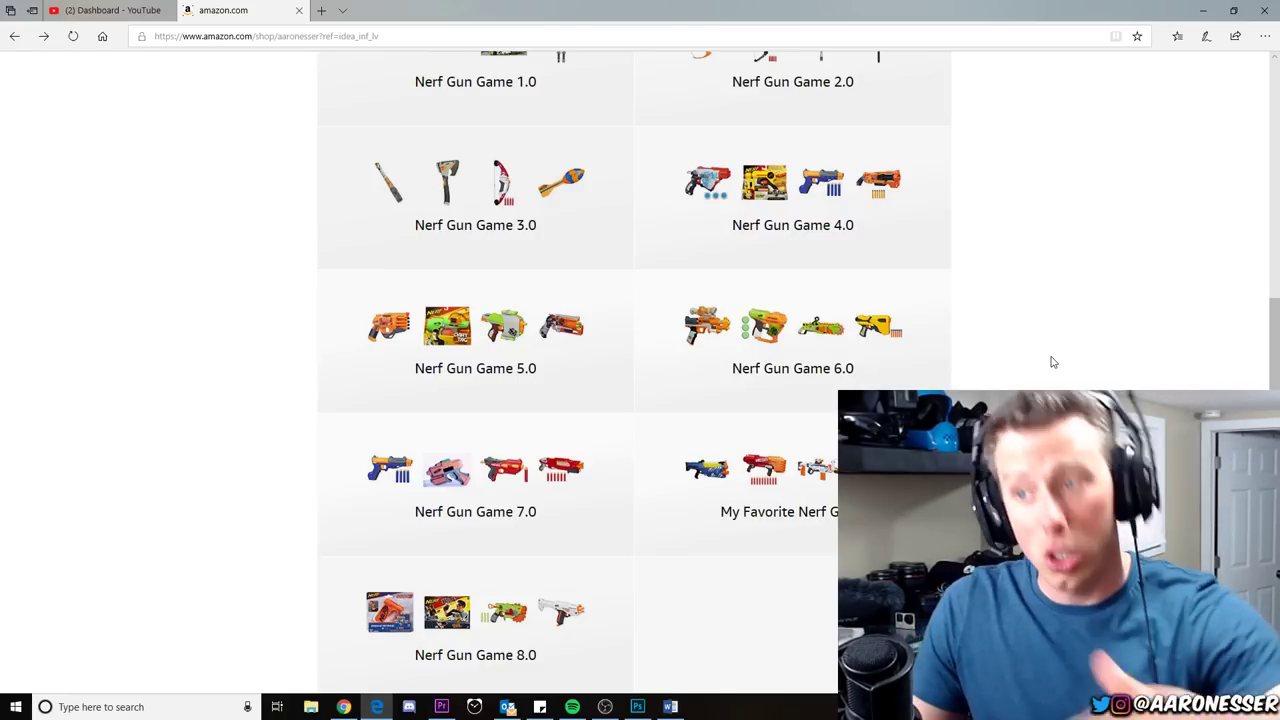
{"action": "scroll", "scroll_direction": "up", "scroll_amount": 3}
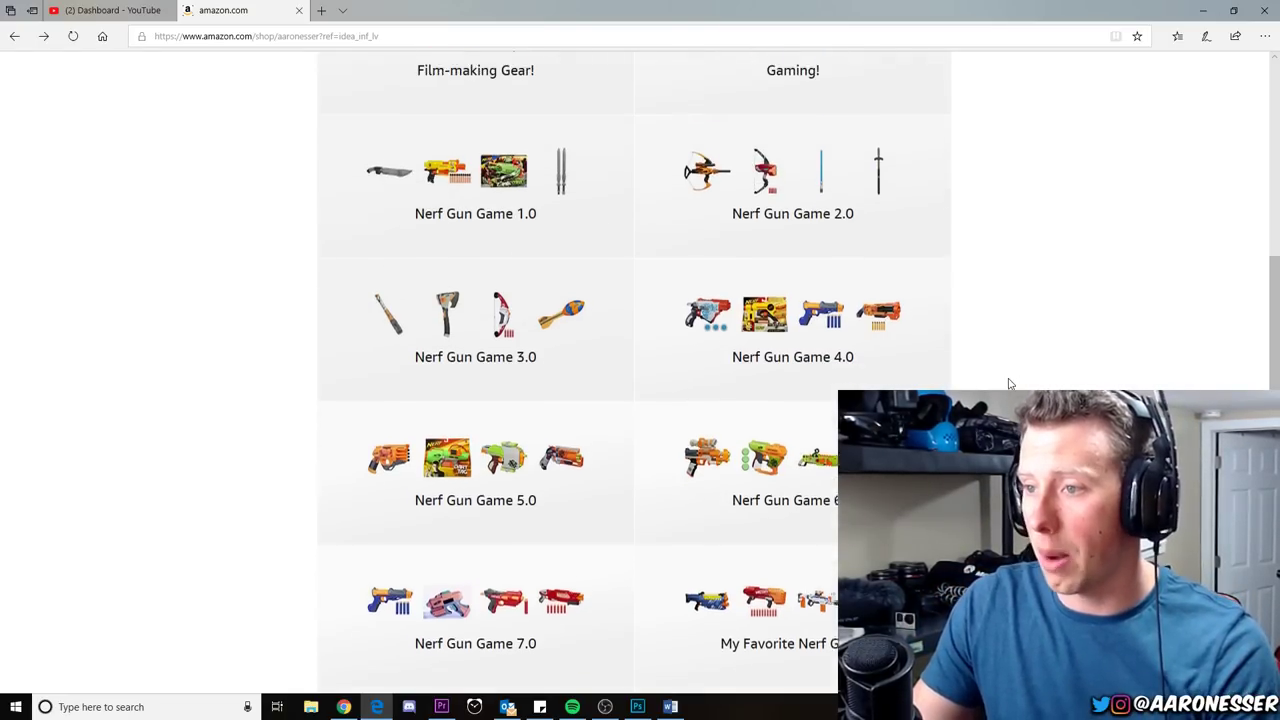
{"action": "scroll", "scroll_direction": "up", "scroll_amount": 3}
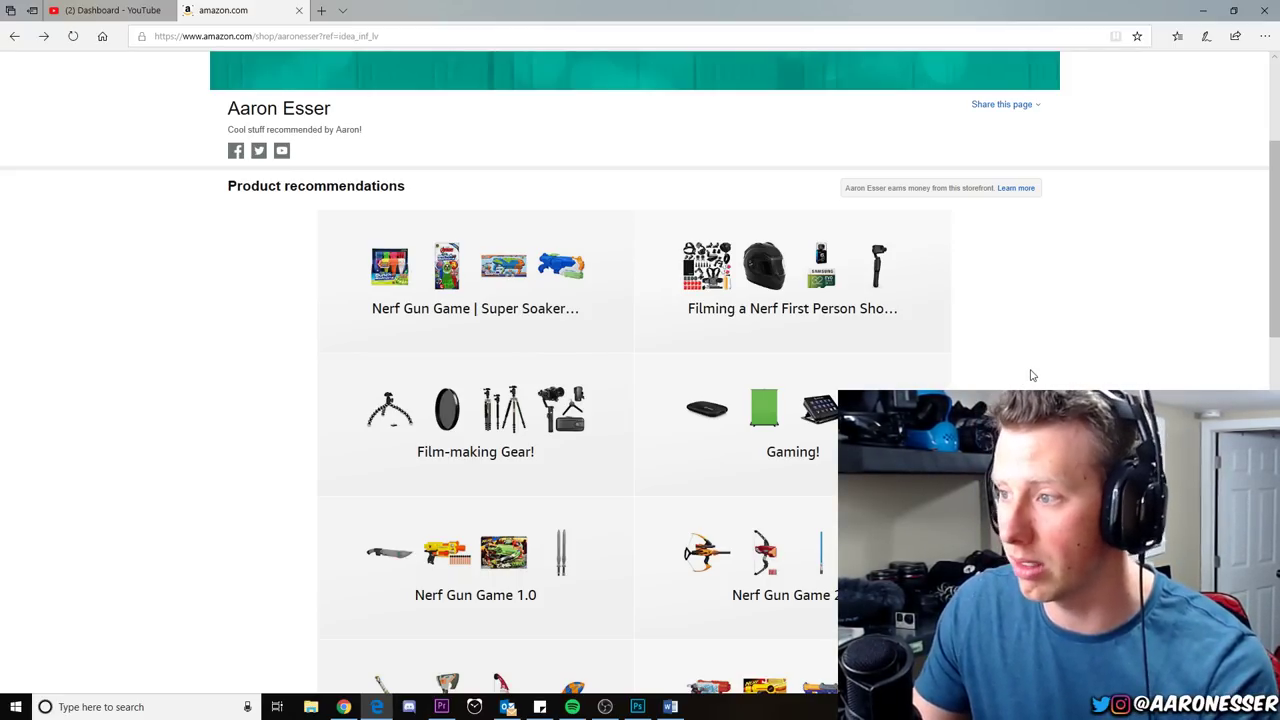
{"action": "mouse_move", "coordinate": [1077, 298]}
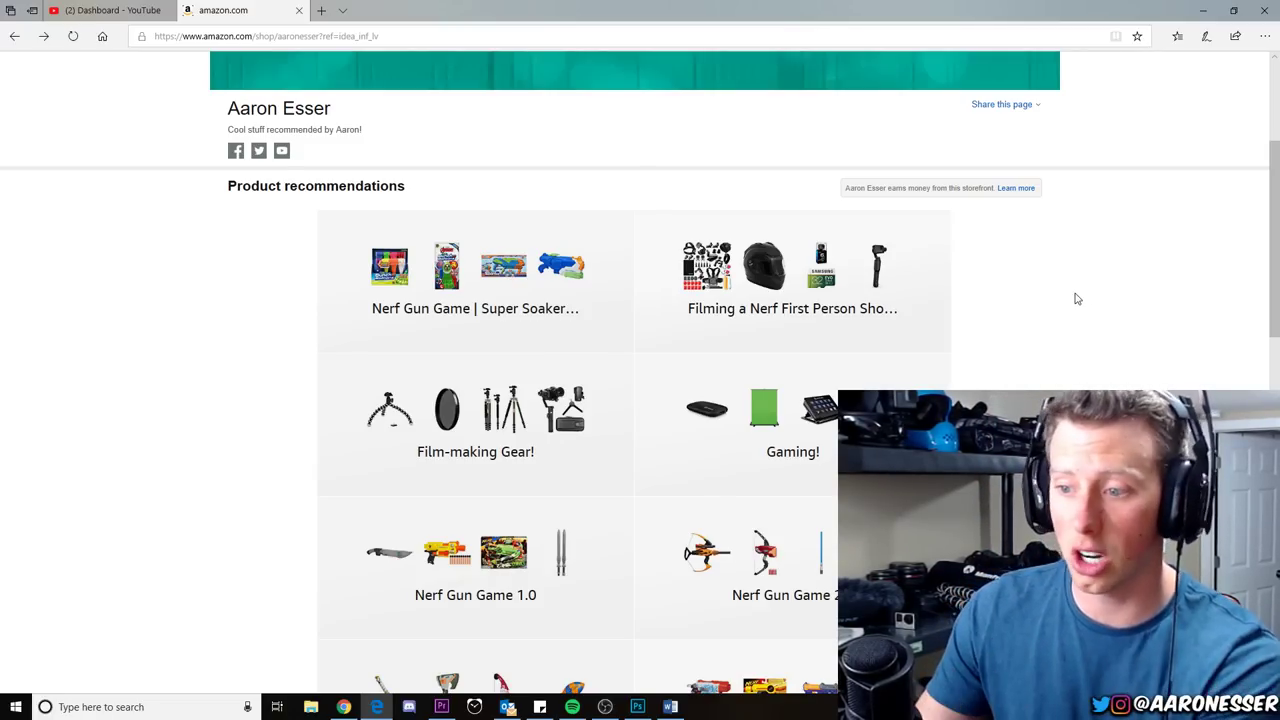
{"action": "scroll", "scroll_direction": "down", "scroll_amount": 3}
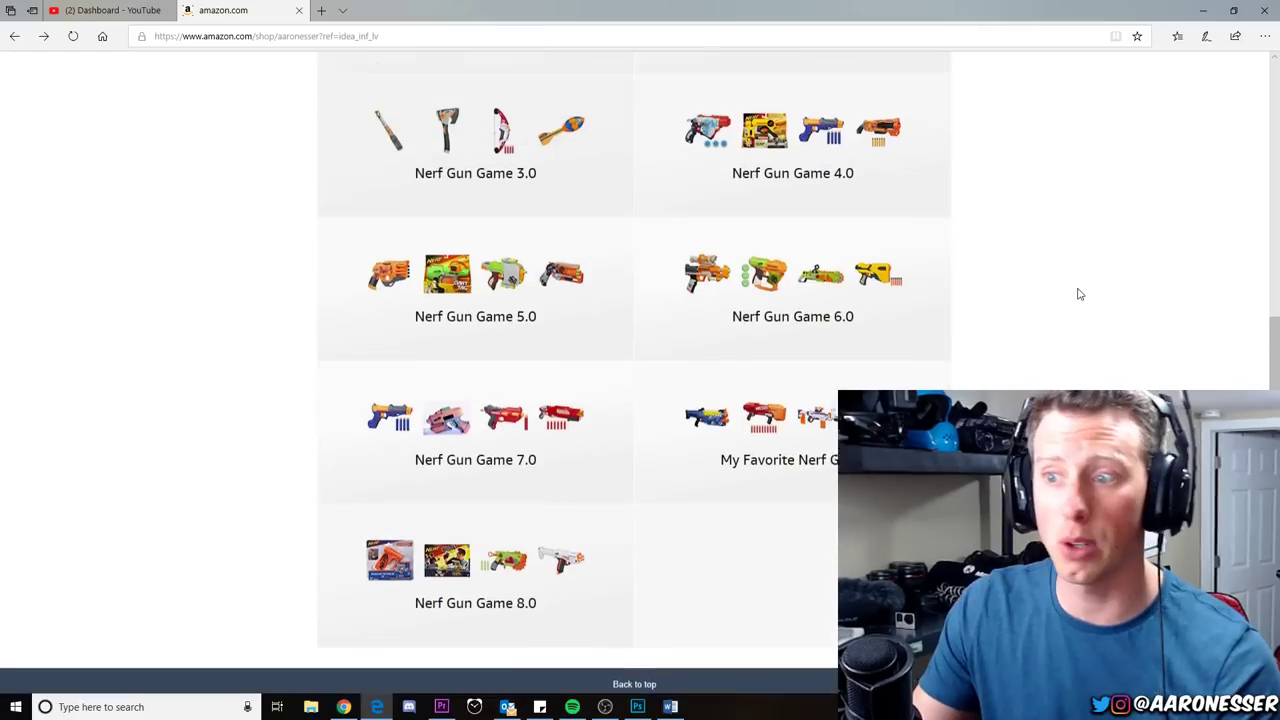
{"action": "scroll", "scroll_direction": "up", "scroll_amount": 3}
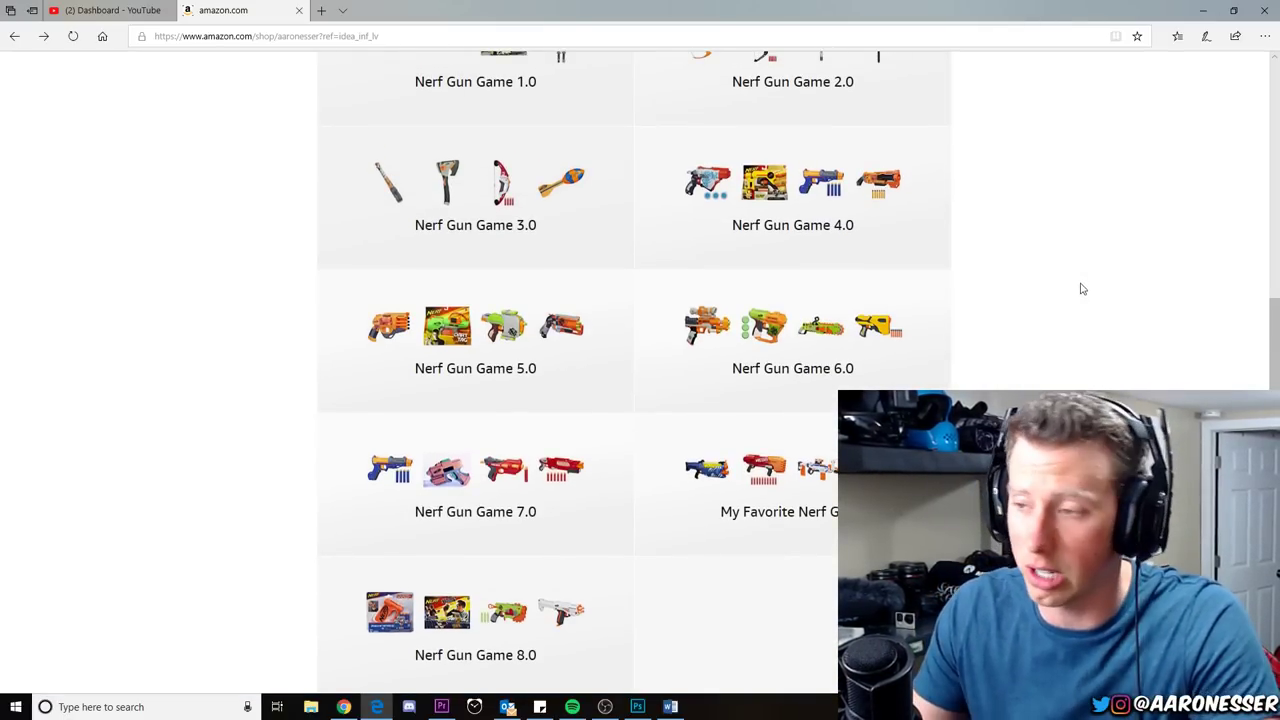
{"action": "scroll", "scroll_direction": "up", "scroll_amount": 3}
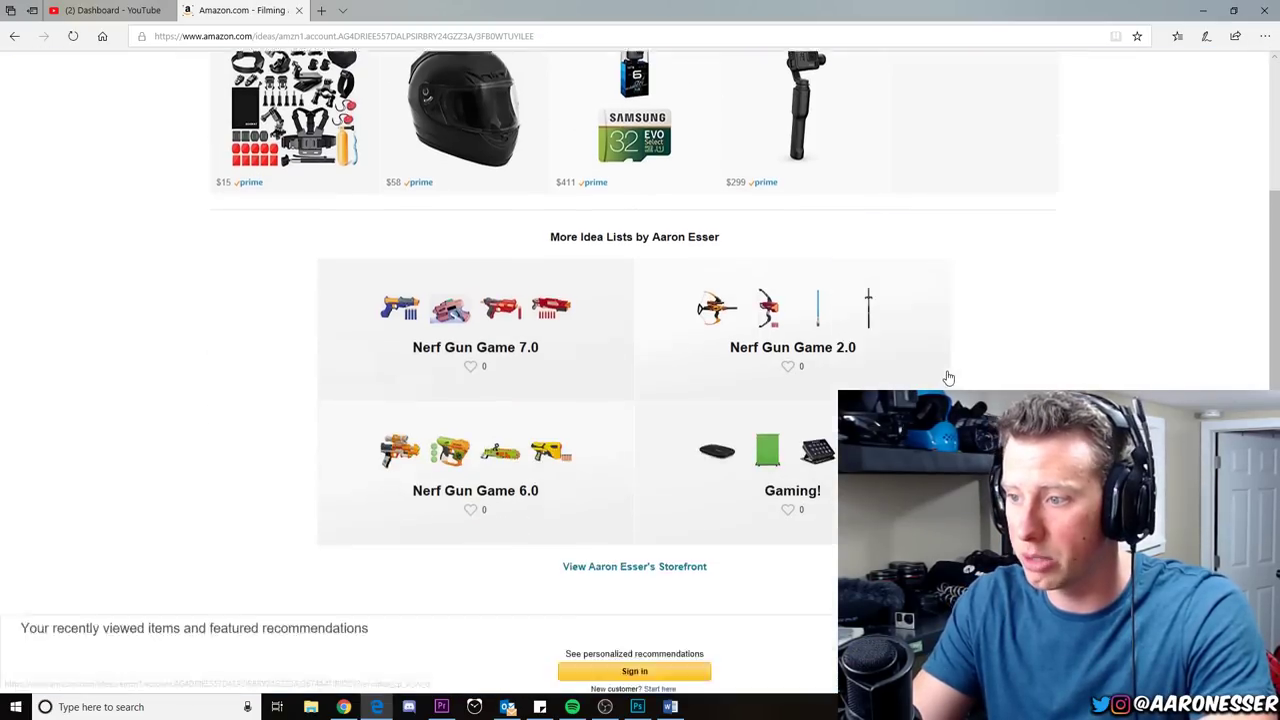
{"action": "scroll", "scroll_direction": "up", "scroll_amount": 3}
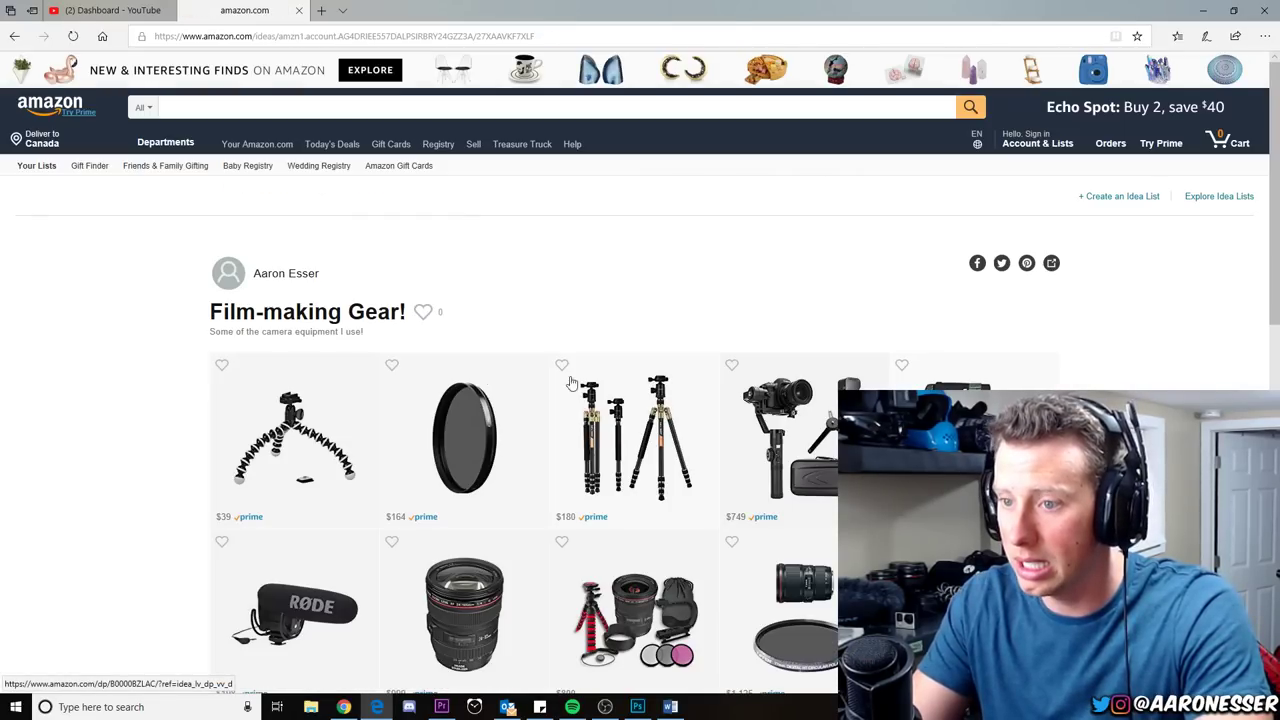
{"action": "scroll", "scroll_direction": "down", "scroll_amount": 3}
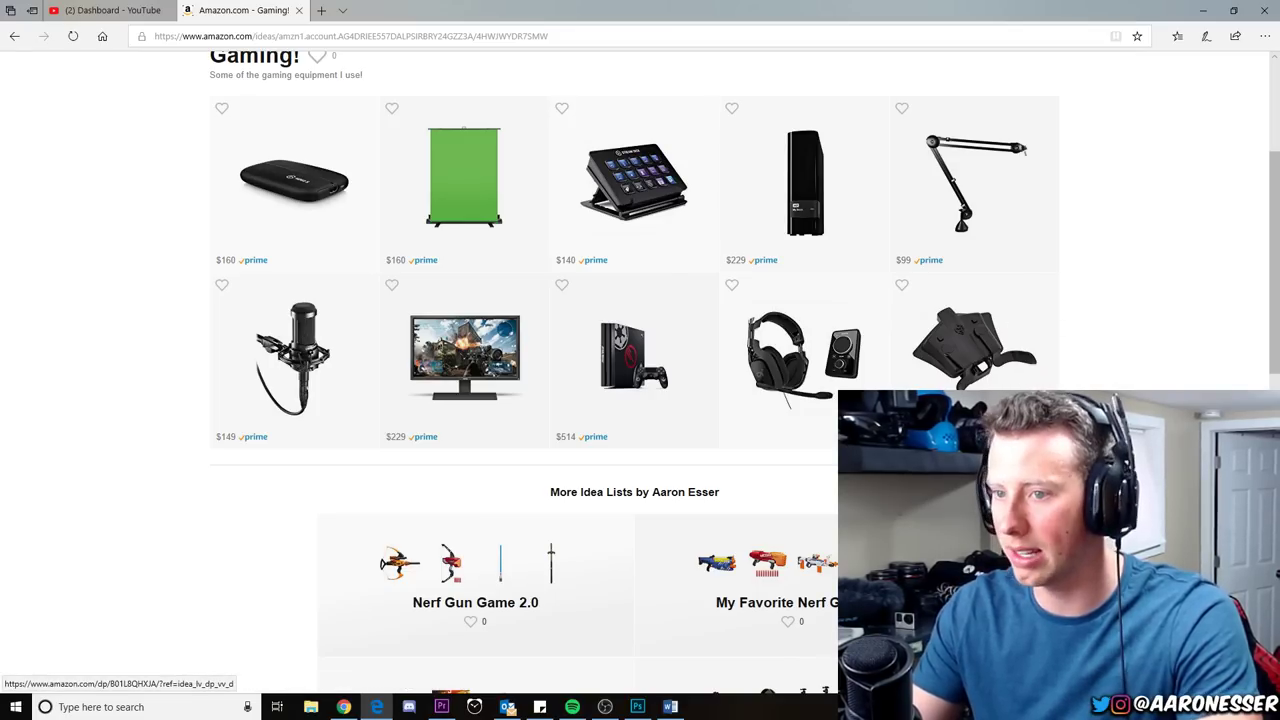
{"action": "left_click", "coordinate": [294, 181]}
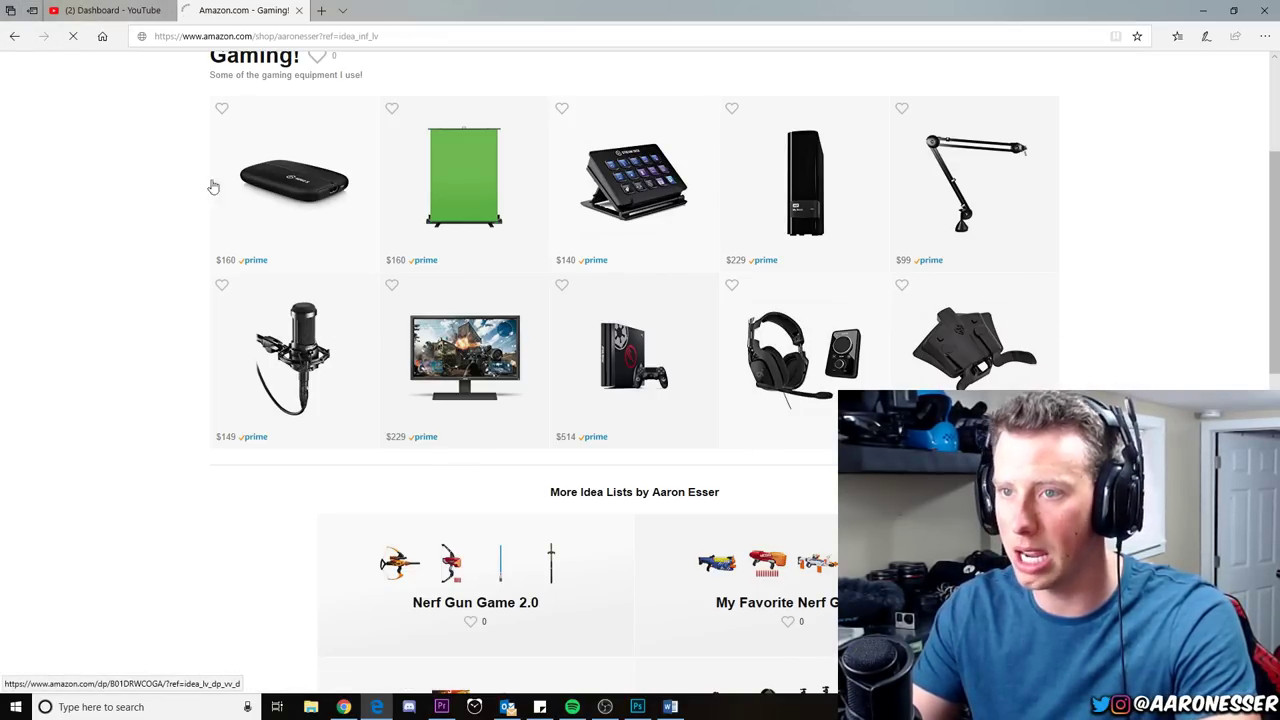
{"action": "scroll", "scroll_direction": "down", "scroll_amount": 3}
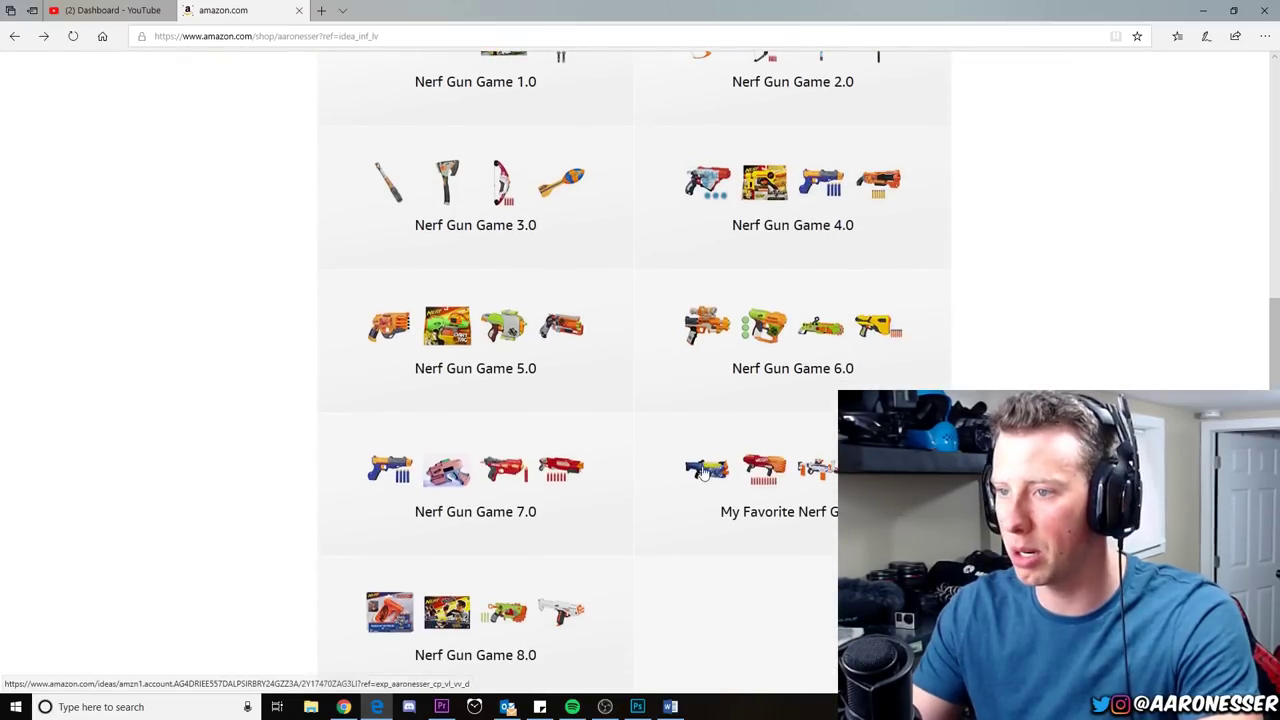
{"action": "scroll", "scroll_direction": "up", "scroll_amount": 3}
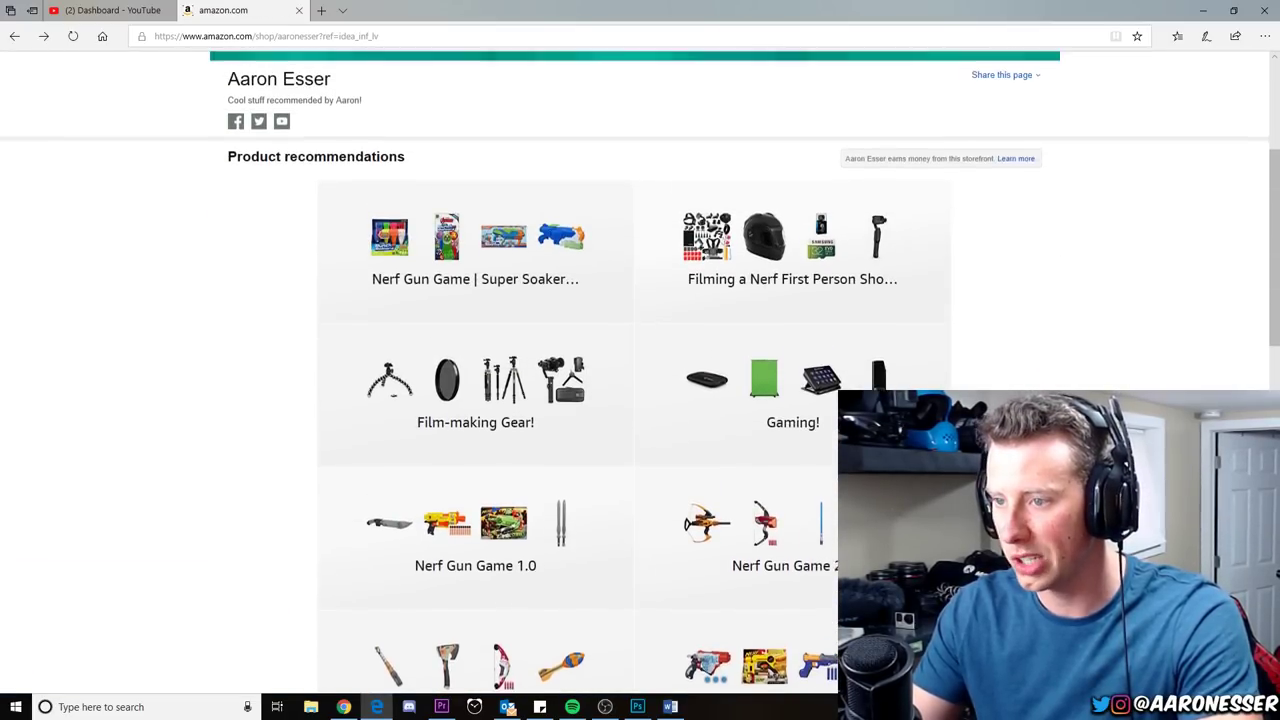
{"action": "scroll", "scroll_direction": "down", "scroll_amount": 3}
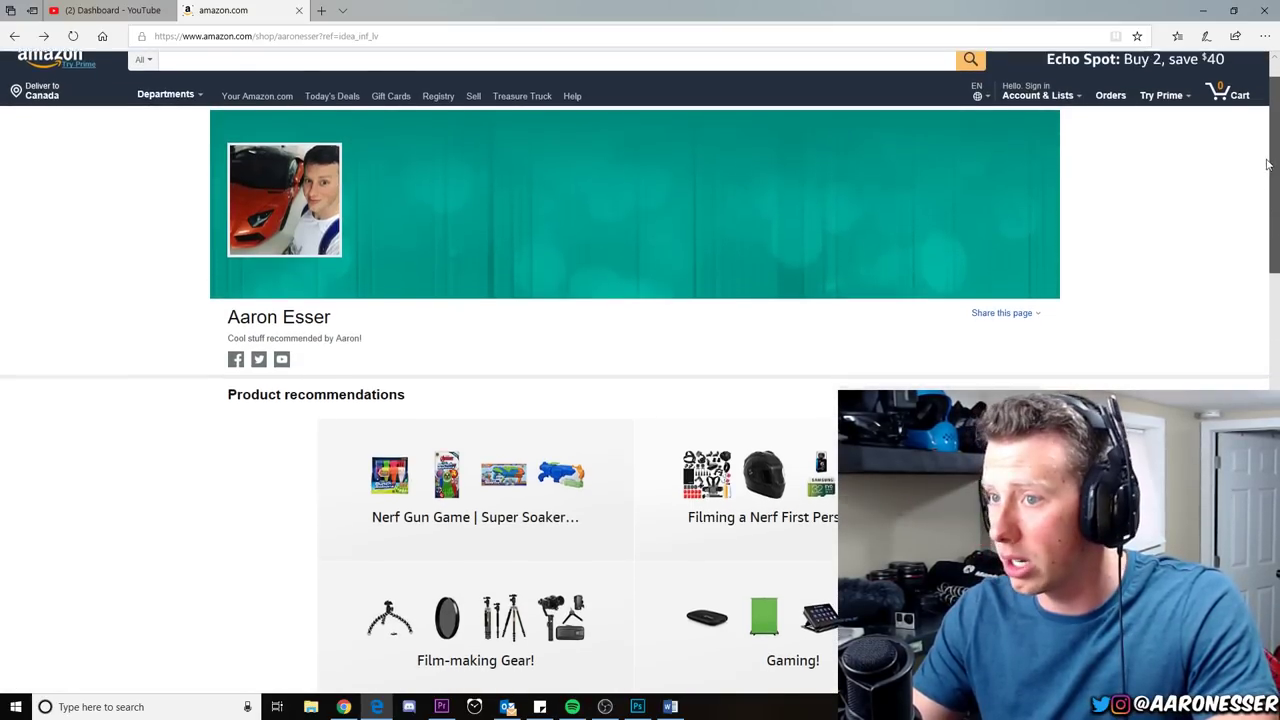
{"action": "scroll", "scroll_direction": "down", "scroll_amount": 3}
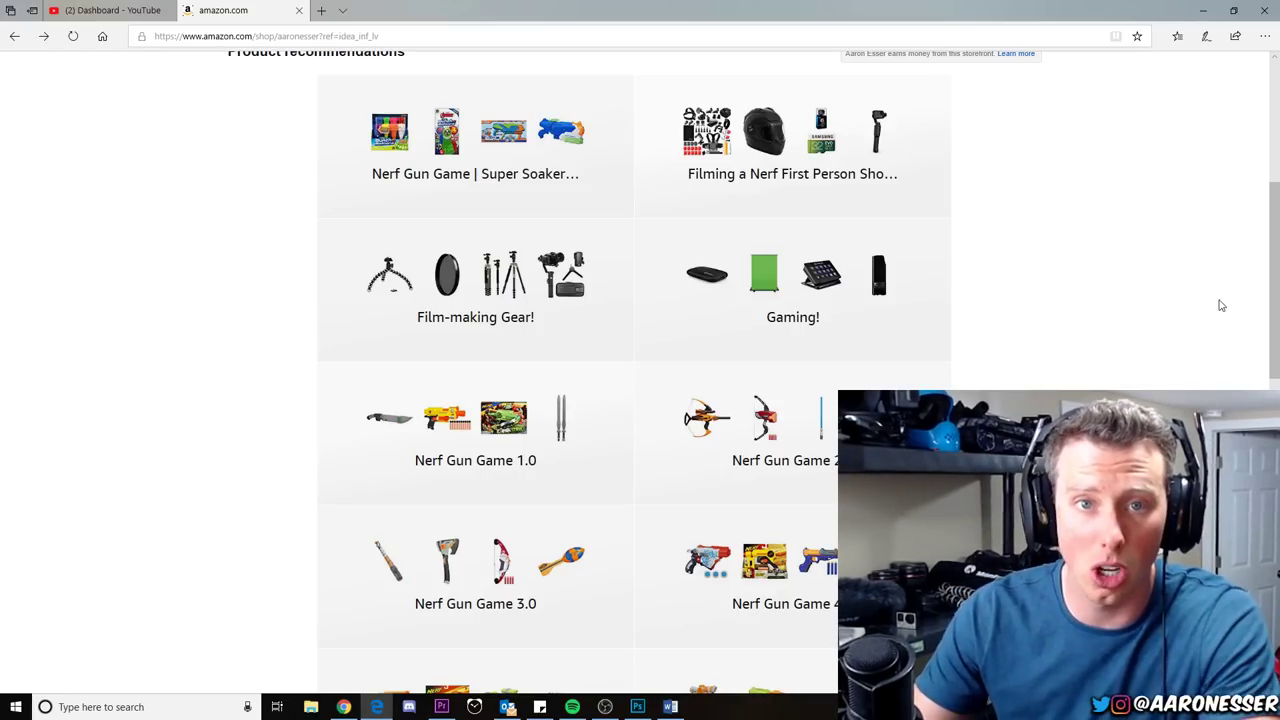
{"action": "scroll", "scroll_direction": "down", "scroll_amount": 3}
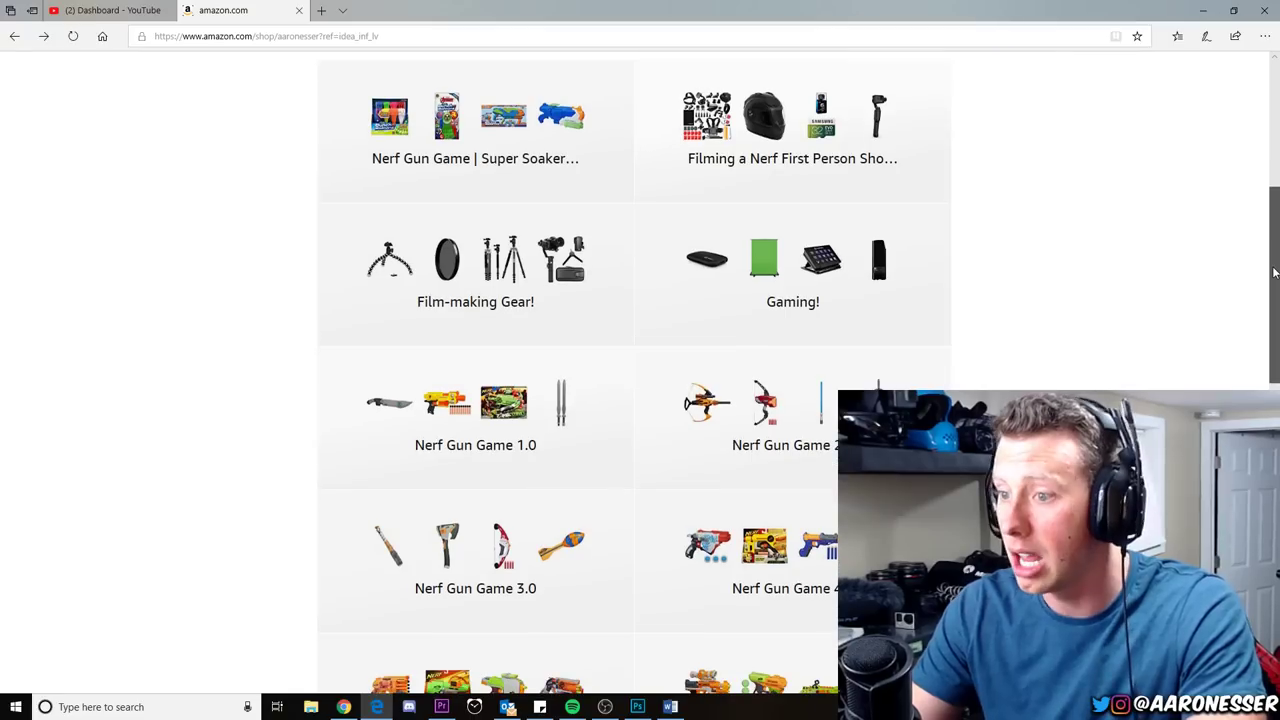
{"action": "scroll", "scroll_direction": "down", "scroll_amount": 3}
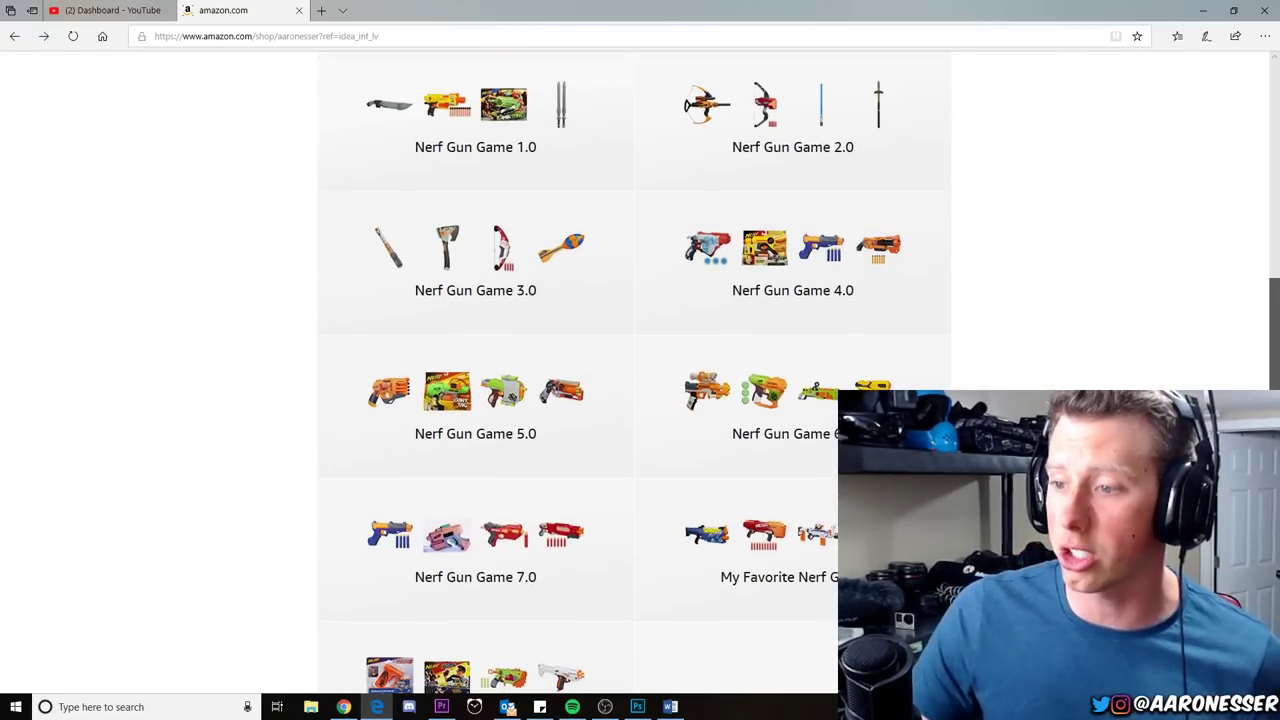
{"action": "scroll", "scroll_direction": "down", "scroll_amount": 3}
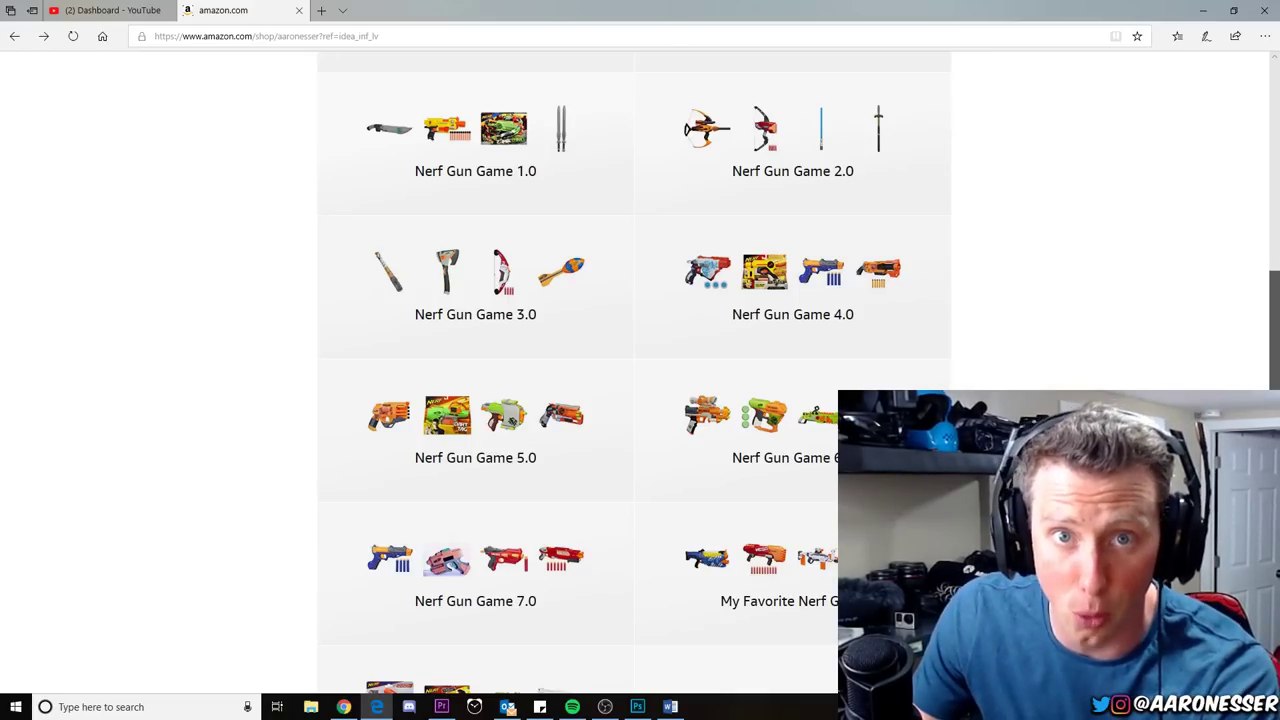